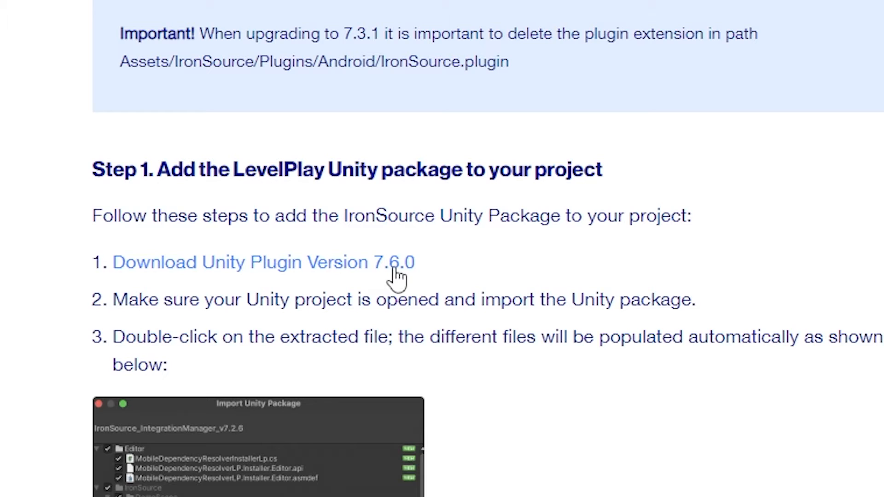
{"action": "mouse_move", "coordinate": [398, 279]}
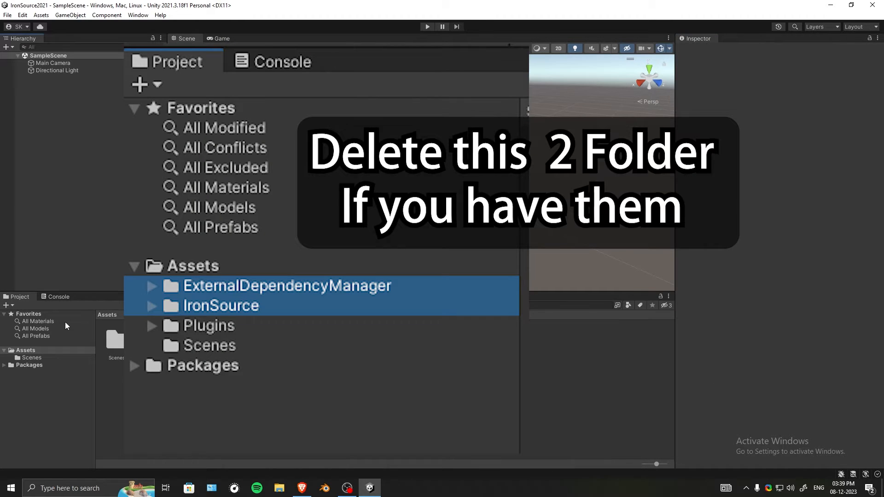
{"action": "mouse_move", "coordinate": [111, 220]}
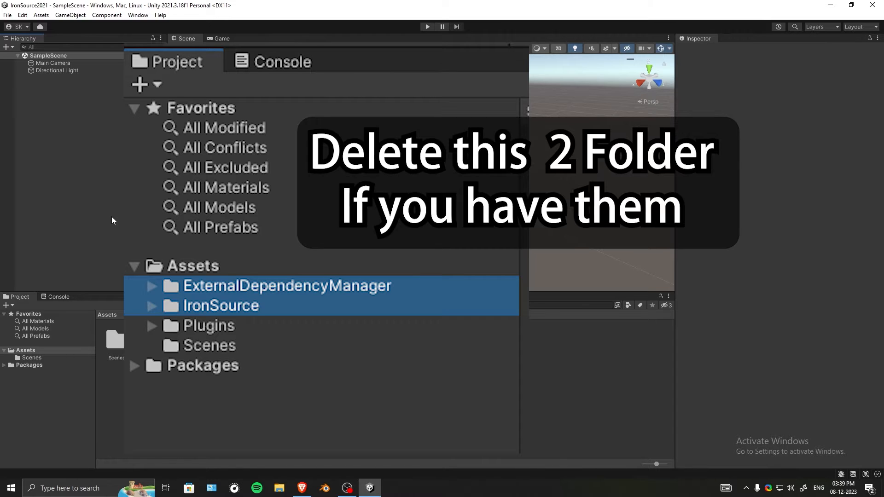
{"action": "mouse_move", "coordinate": [84, 268]}
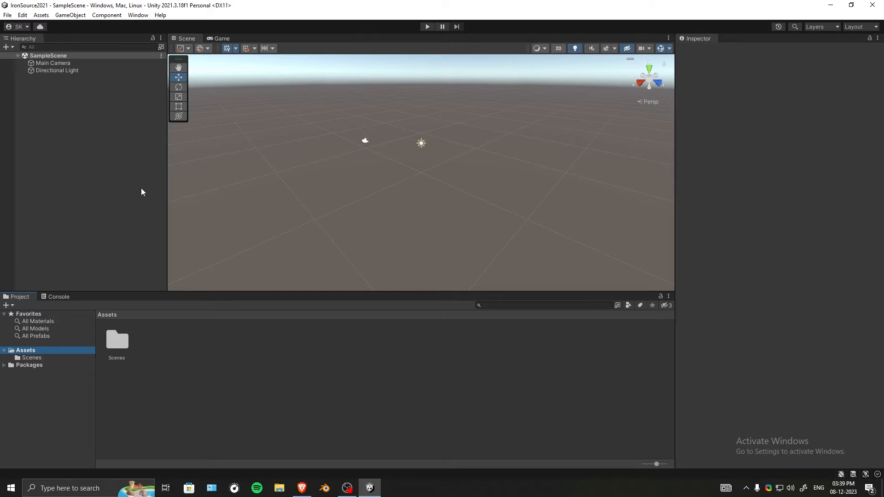
{"action": "mouse_move", "coordinate": [191, 15]}
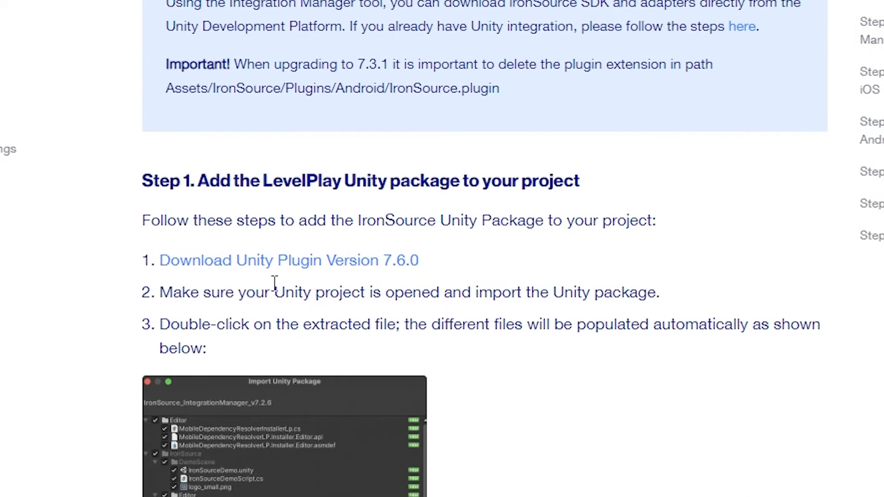
{"action": "mouse_move", "coordinate": [605, 278]}
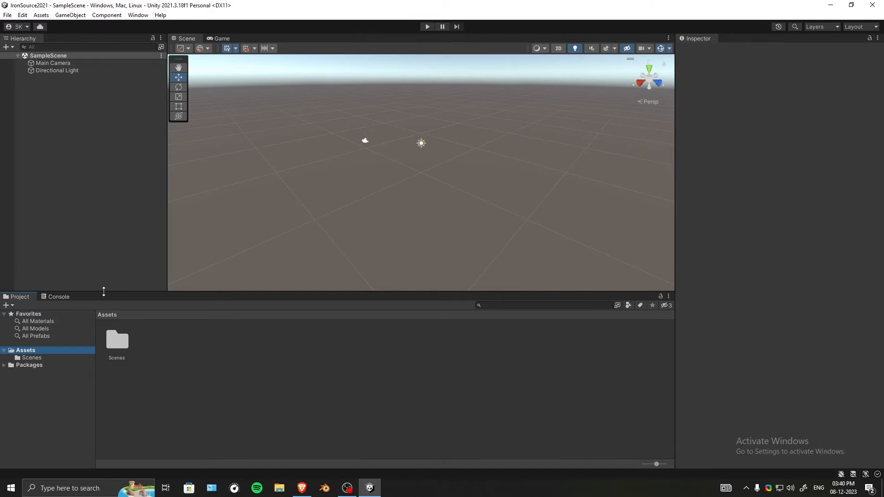
- Select IronSource_IntegrationManager_v7.6.0.unitypackage in Downloads via Import Package > Custom Package and open it
{"action": "left_click", "coordinate": [39, 15]}
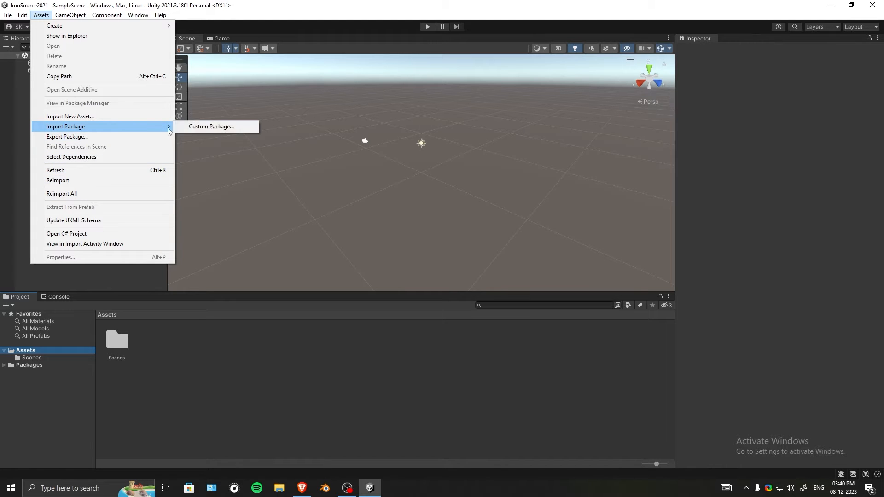
{"action": "left_click", "coordinate": [211, 126]}
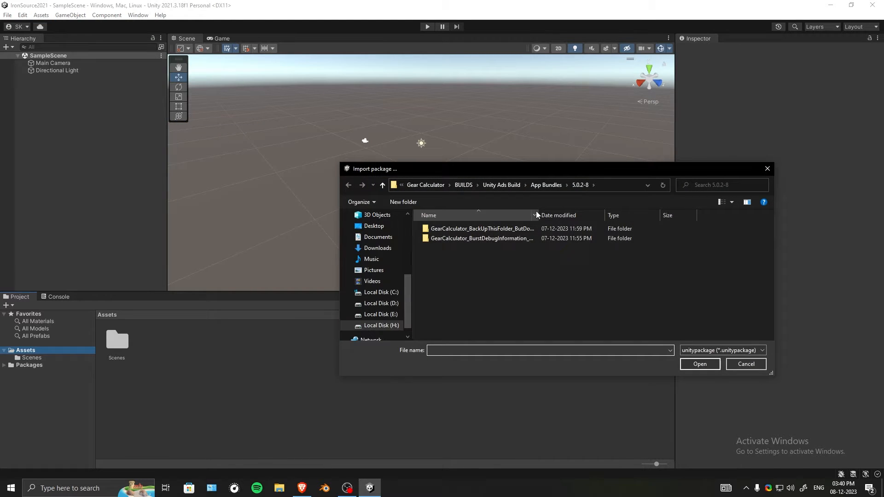
{"action": "left_click", "coordinate": [377, 247]}
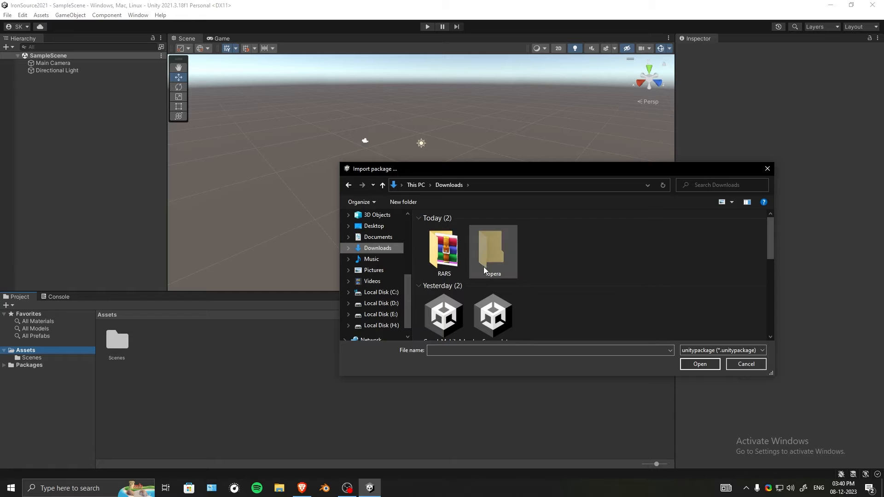
{"action": "scroll", "scroll_direction": "down", "scroll_amount": 3}
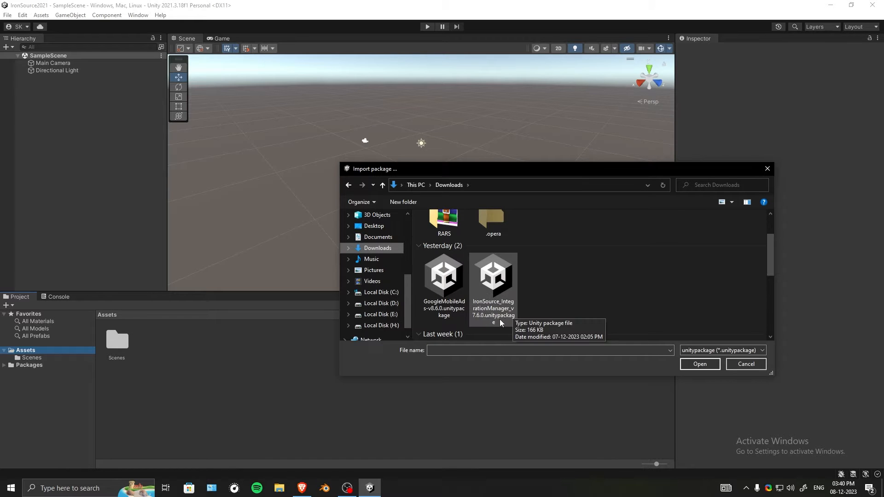
{"action": "left_click", "coordinate": [492, 276]}
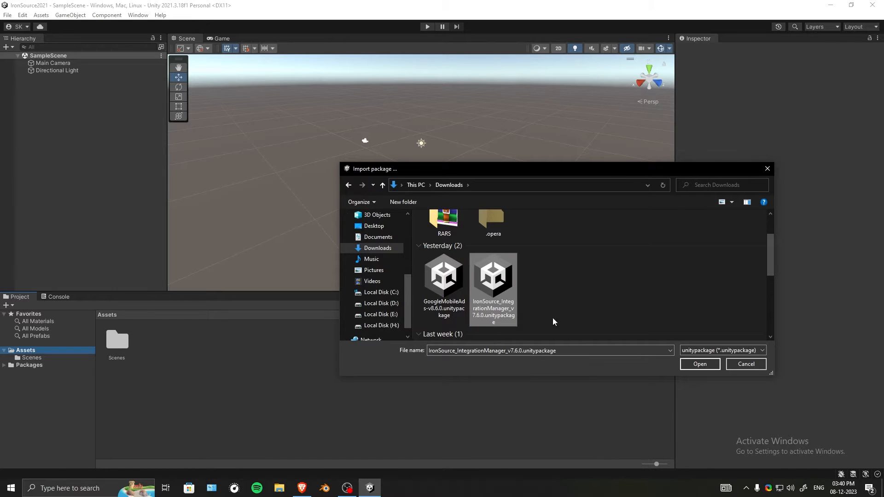
{"action": "mouse_move", "coordinate": [639, 350]}
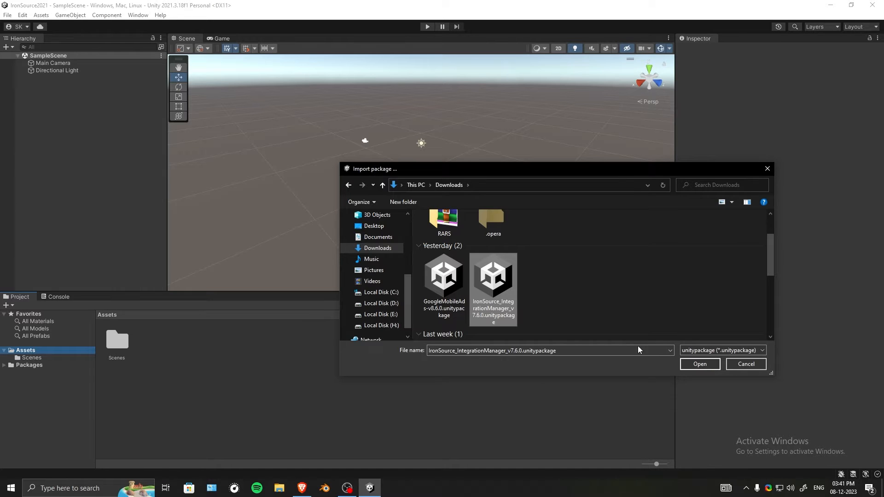
{"action": "left_click", "coordinate": [699, 364]}
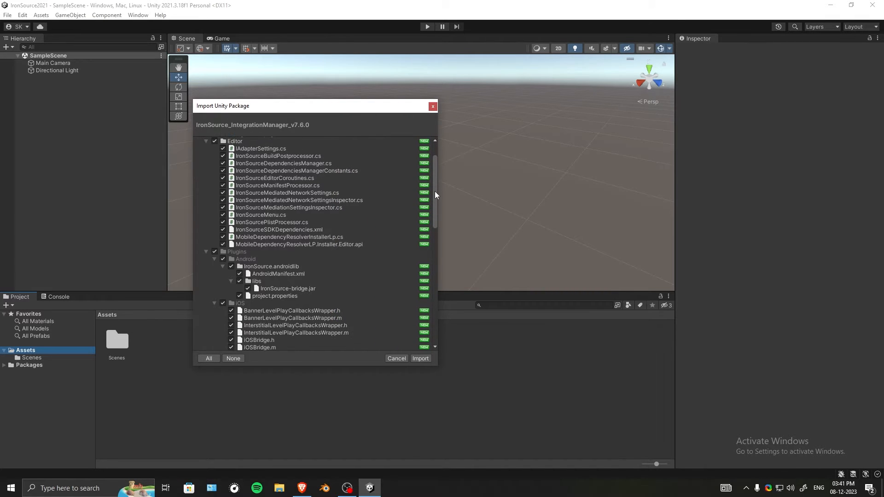
- Review the checked package files and import them all into the project
{"action": "scroll", "scroll_direction": "down", "scroll_amount": 3}
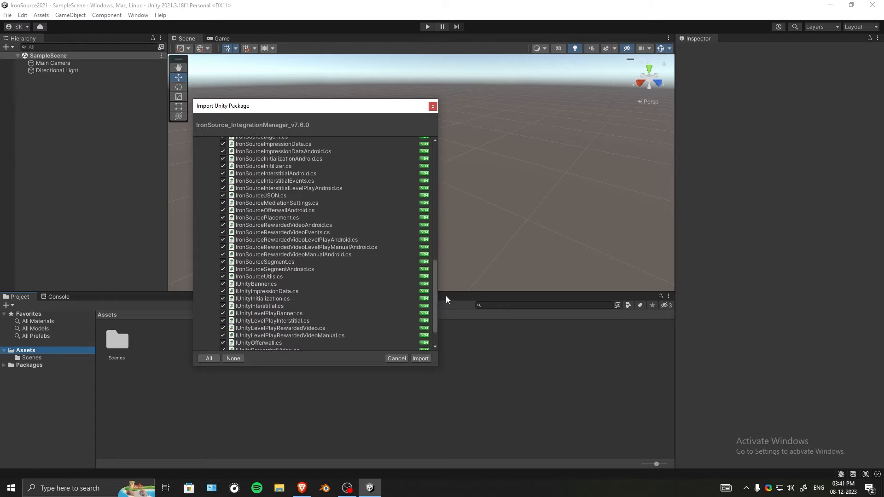
{"action": "scroll", "scroll_direction": "up", "scroll_amount": 3}
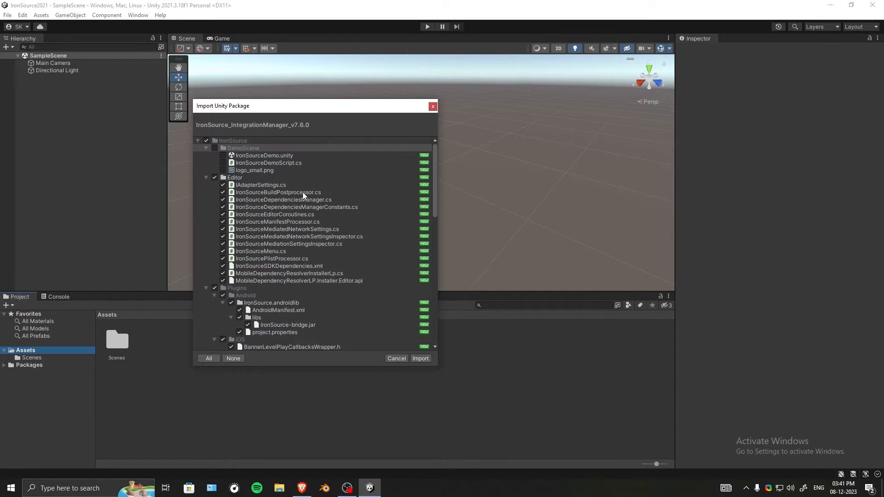
{"action": "scroll", "scroll_direction": "down", "scroll_amount": 3}
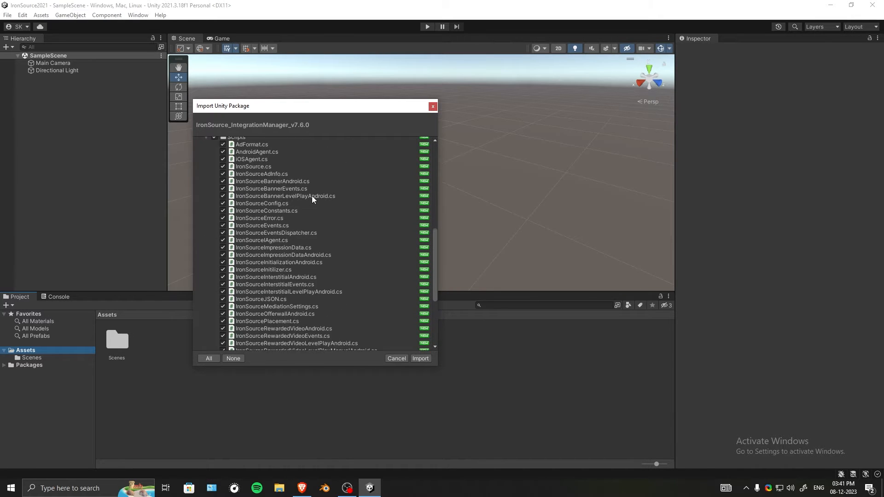
{"action": "left_click", "coordinate": [420, 358]}
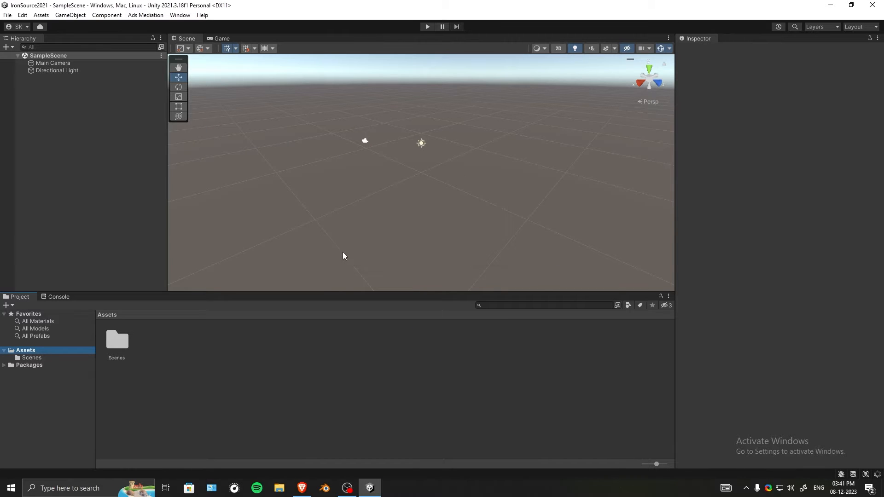
- Inspect the imported IronSource and MobileDependencyResolver folders, ending on IronSource's Editor, Plugins and Scripts
{"action": "left_click", "coordinate": [117, 322]}
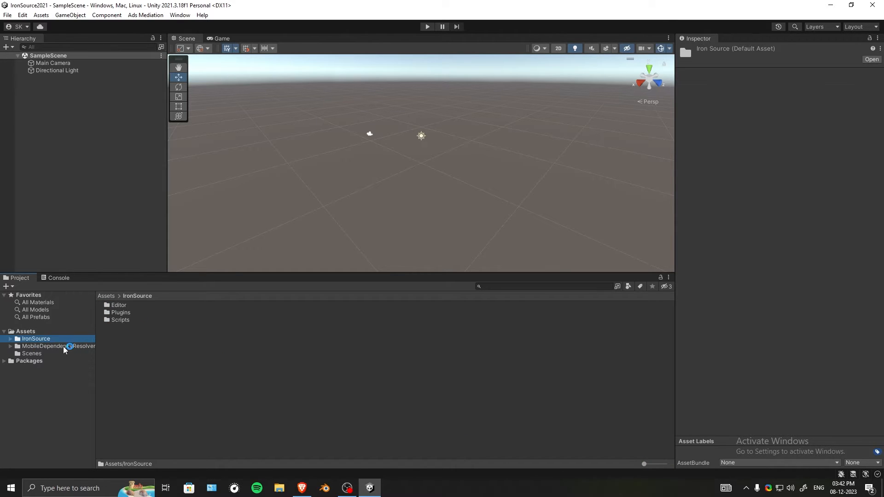
{"action": "left_click", "coordinate": [58, 345]}
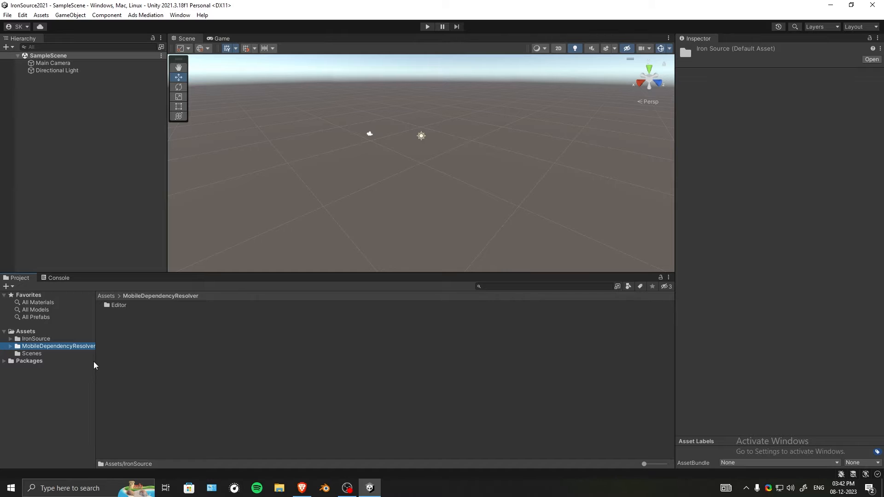
{"action": "left_click", "coordinate": [59, 345]}
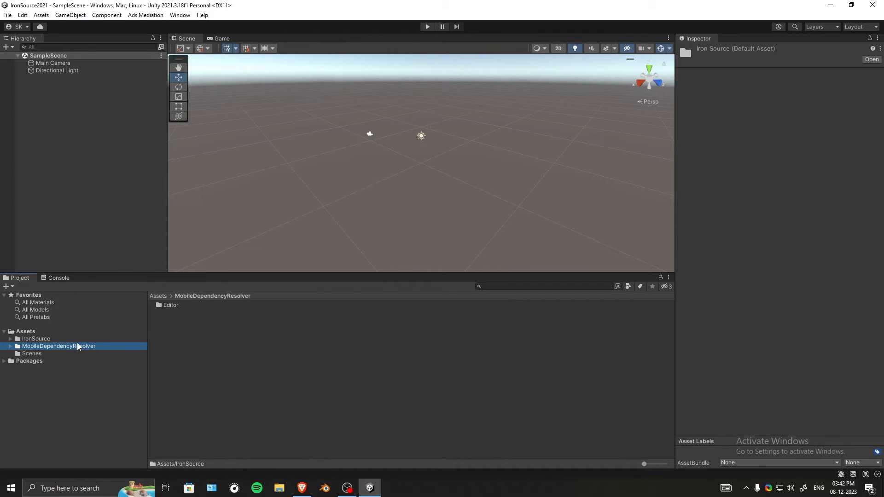
{"action": "left_click", "coordinate": [36, 338]}
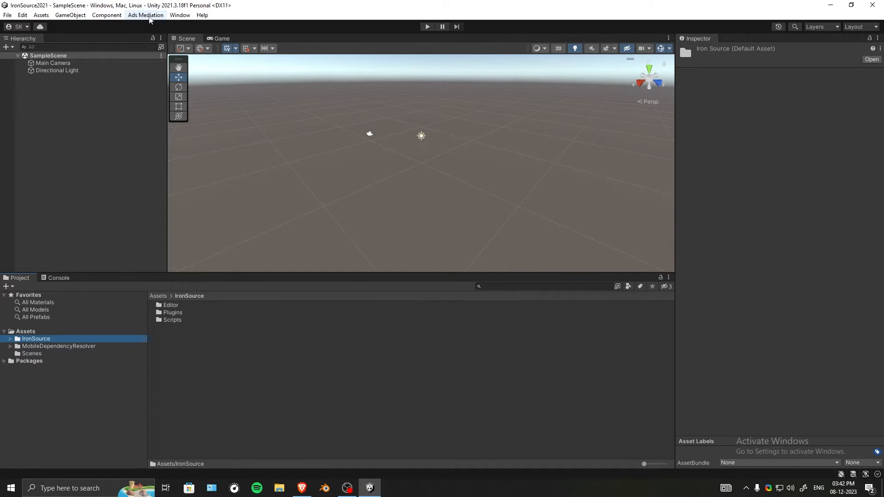
{"action": "left_click", "coordinate": [144, 15]}
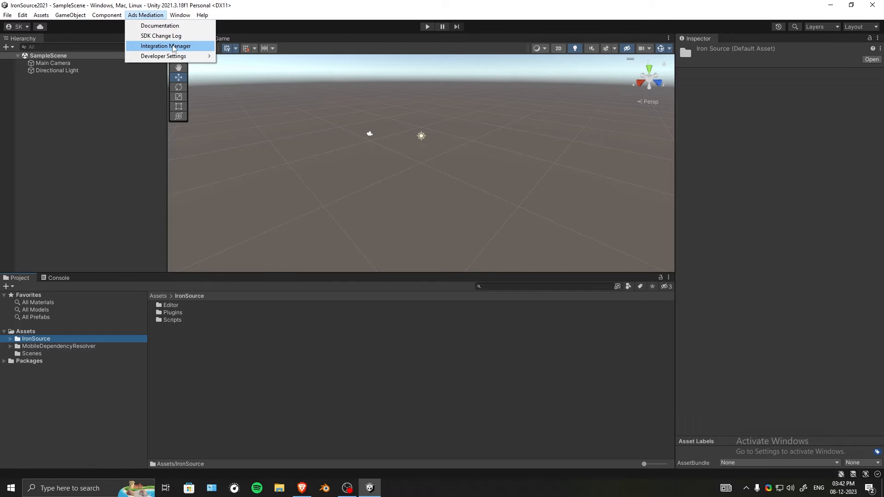
{"action": "left_click", "coordinate": [165, 46]}
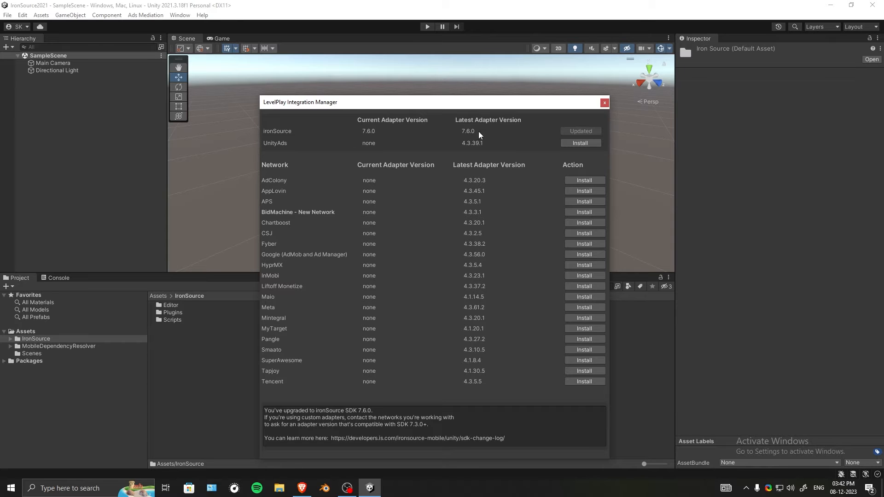
{"action": "mouse_move", "coordinate": [522, 147]}
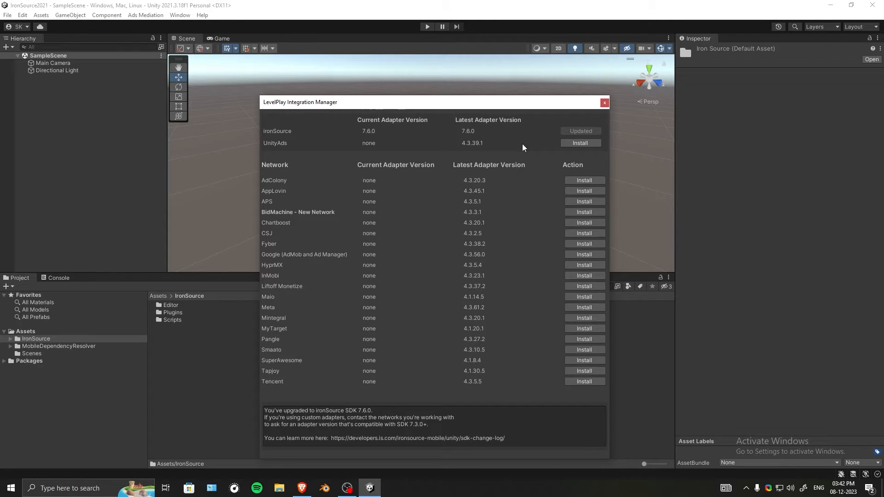
{"action": "mouse_move", "coordinate": [338, 158]}
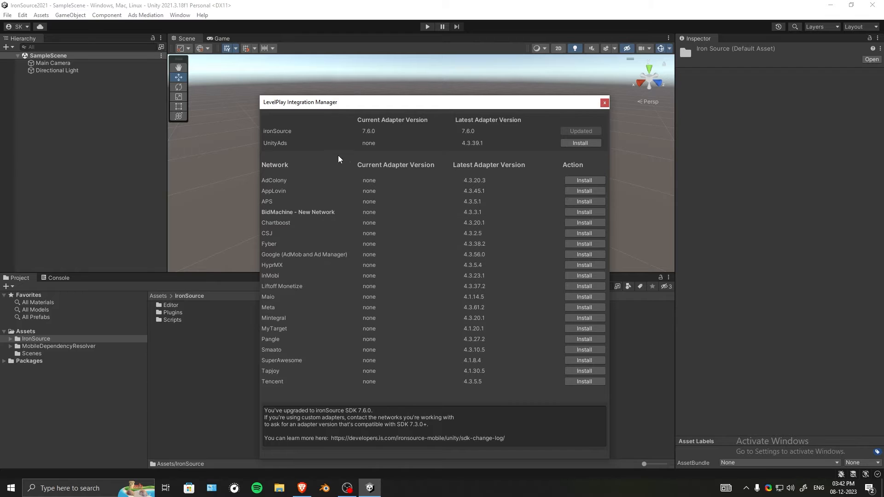
{"action": "left_click", "coordinate": [604, 102]}
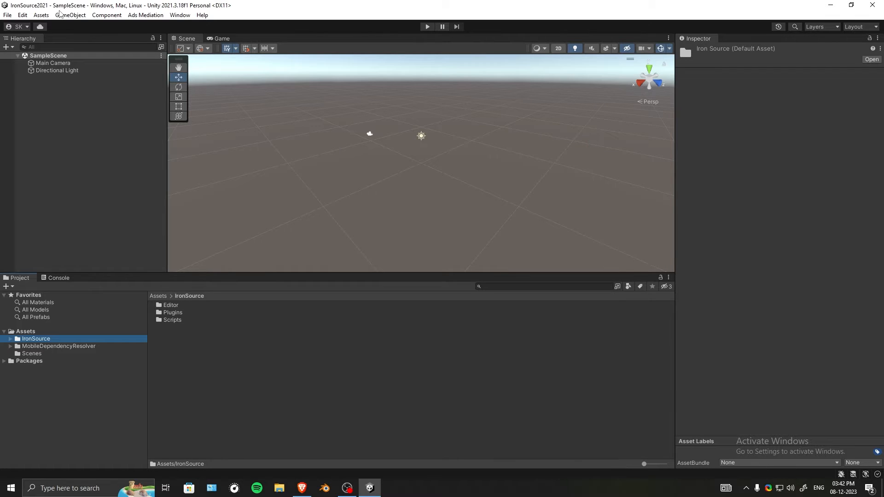
{"action": "left_click", "coordinate": [41, 15]}
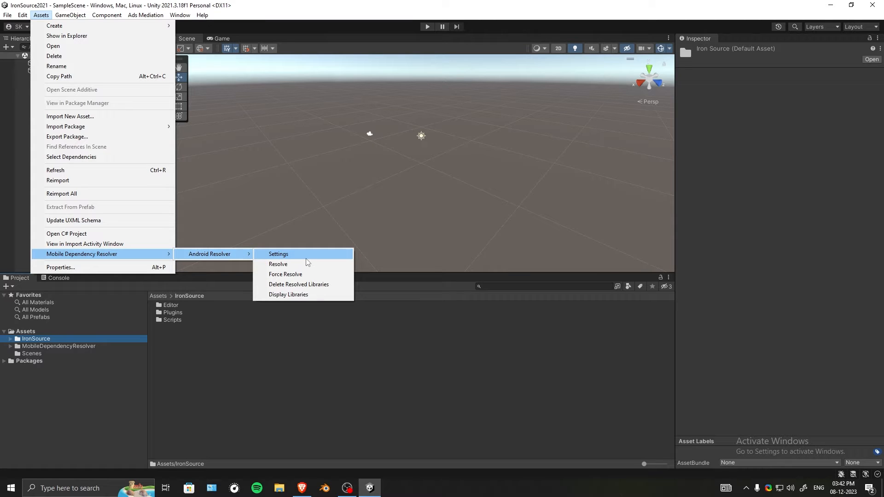
{"action": "left_click", "coordinate": [278, 254]}
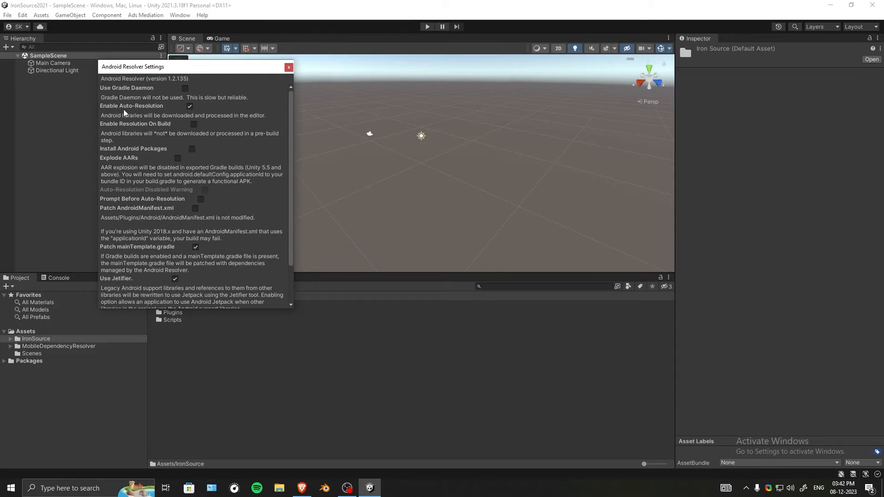
{"action": "mouse_move", "coordinate": [291, 139]}
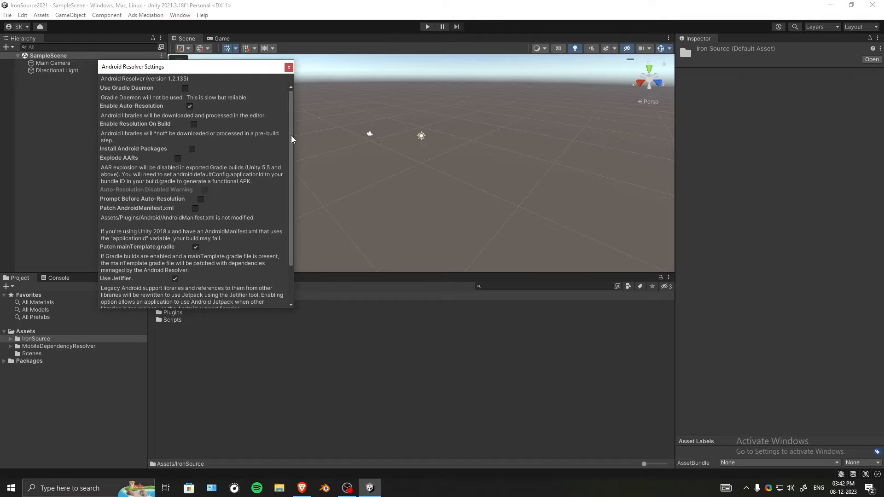
{"action": "left_click", "coordinate": [288, 67]}
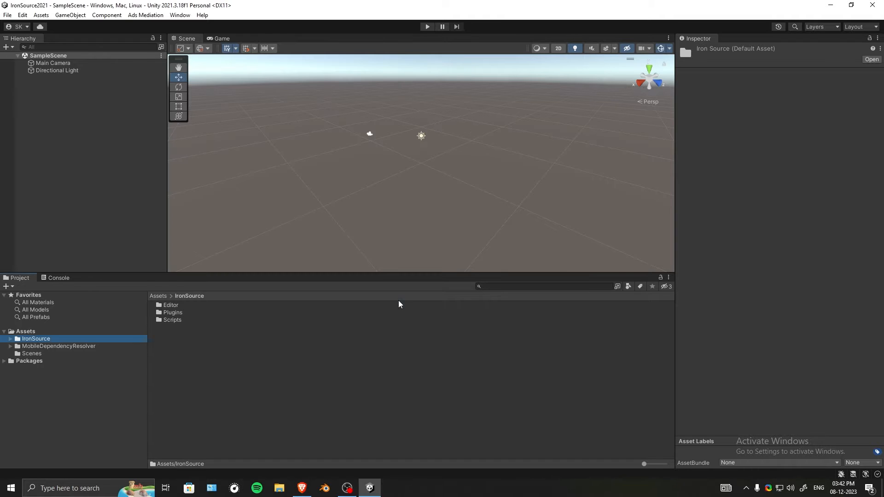
{"action": "left_click", "coordinate": [40, 15]}
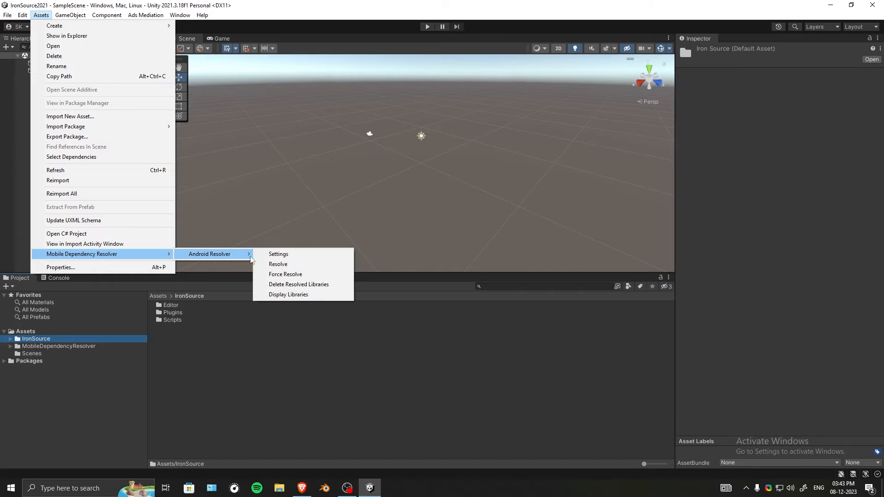
{"action": "left_click", "coordinate": [277, 265]}
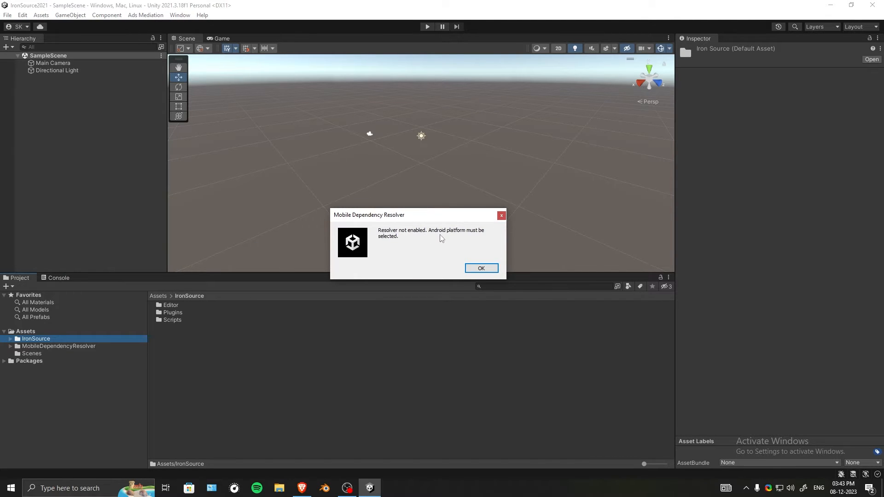
{"action": "left_click", "coordinate": [481, 268]}
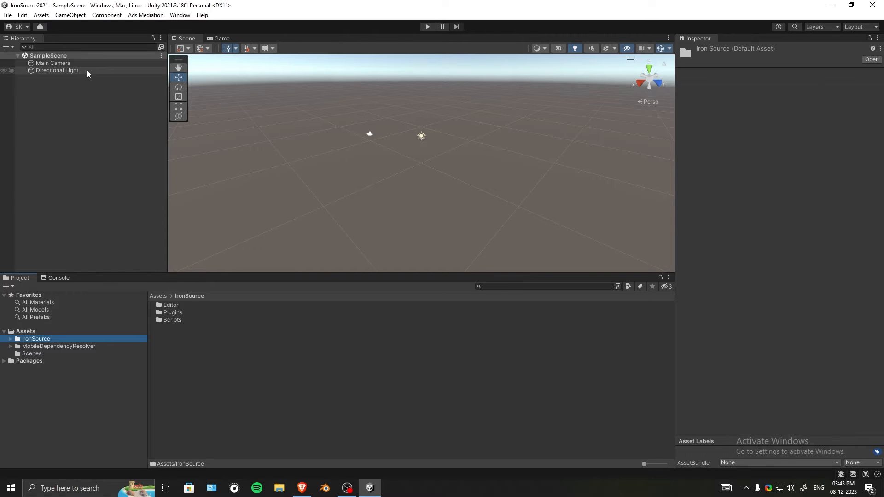
- In Build Settings choose Android as the platform and switch the project to it
{"action": "left_click", "coordinate": [7, 14]}
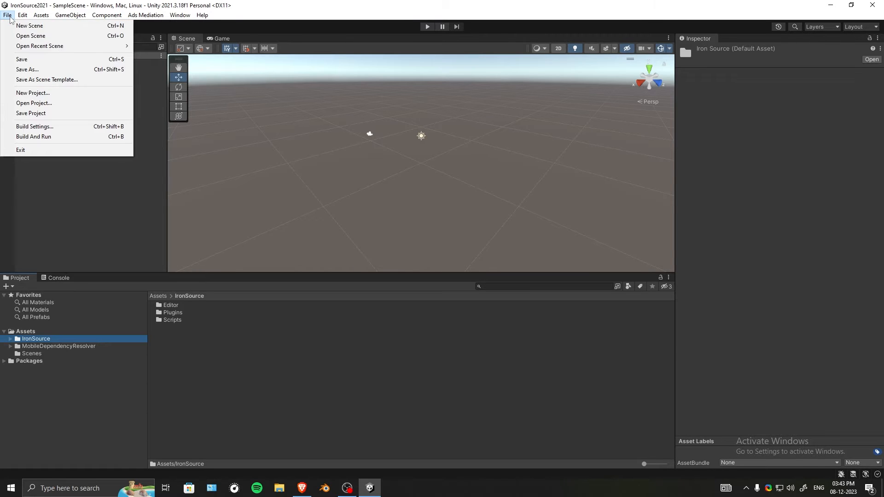
{"action": "left_click", "coordinate": [34, 126]}
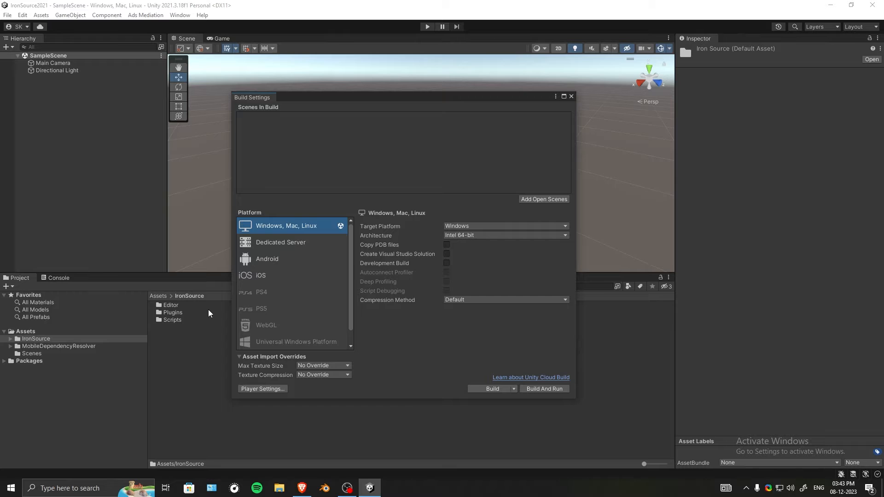
{"action": "left_click", "coordinate": [261, 275]}
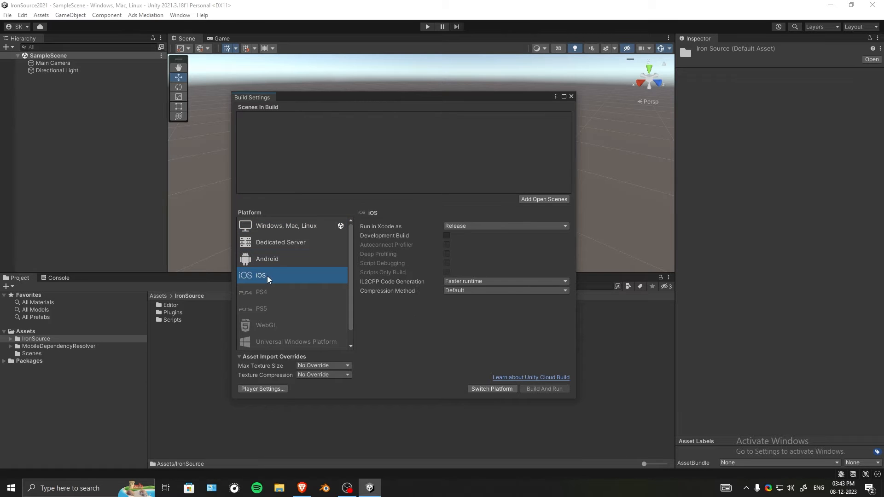
{"action": "left_click", "coordinate": [267, 259]}
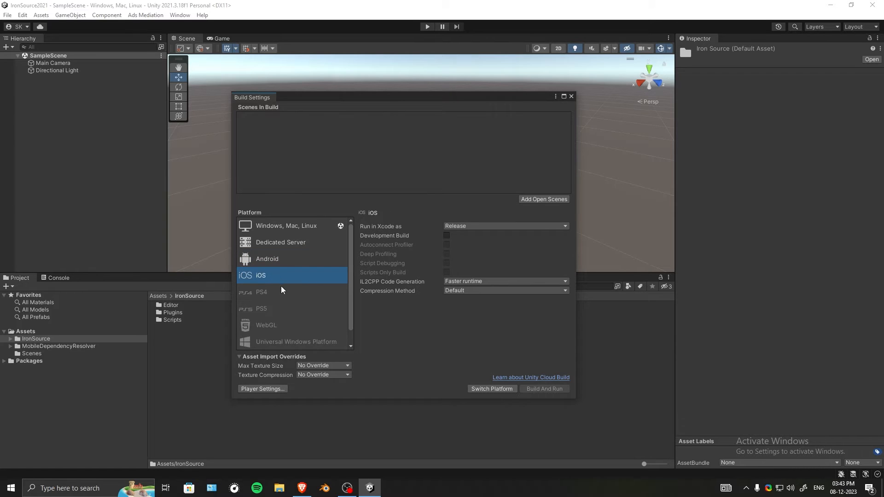
{"action": "mouse_move", "coordinate": [284, 265]}
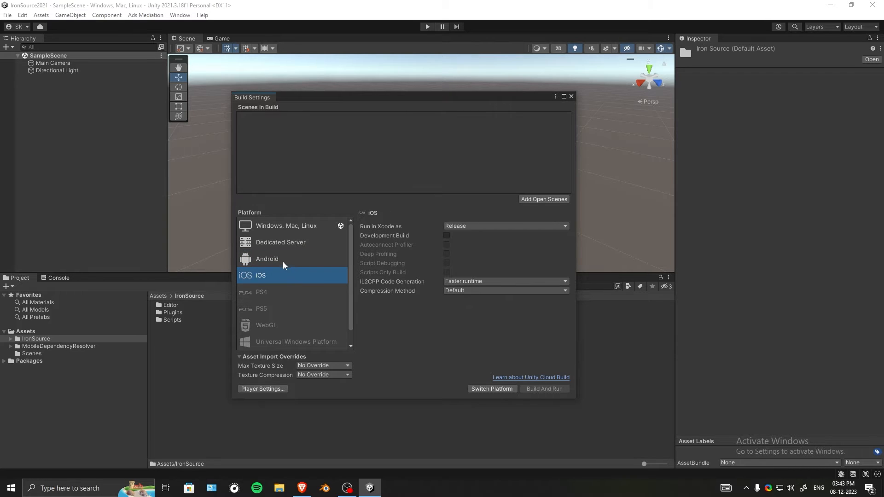
{"action": "left_click", "coordinate": [267, 258]}
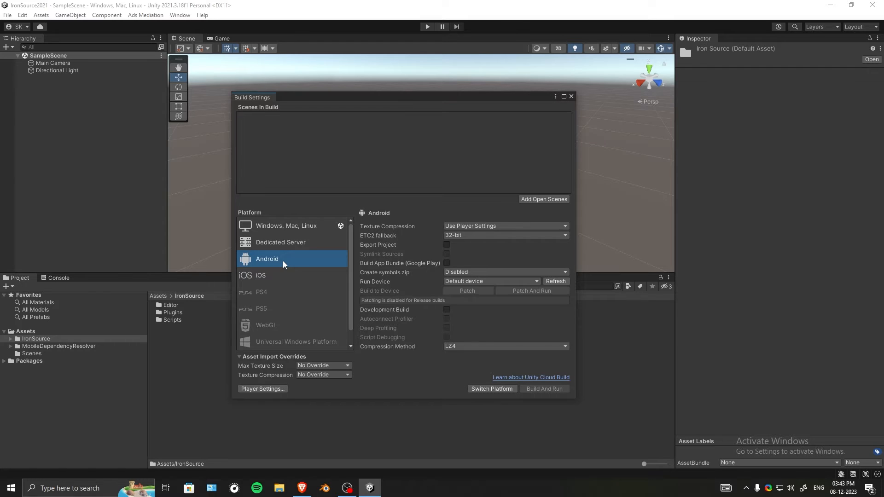
{"action": "mouse_move", "coordinate": [284, 271]}
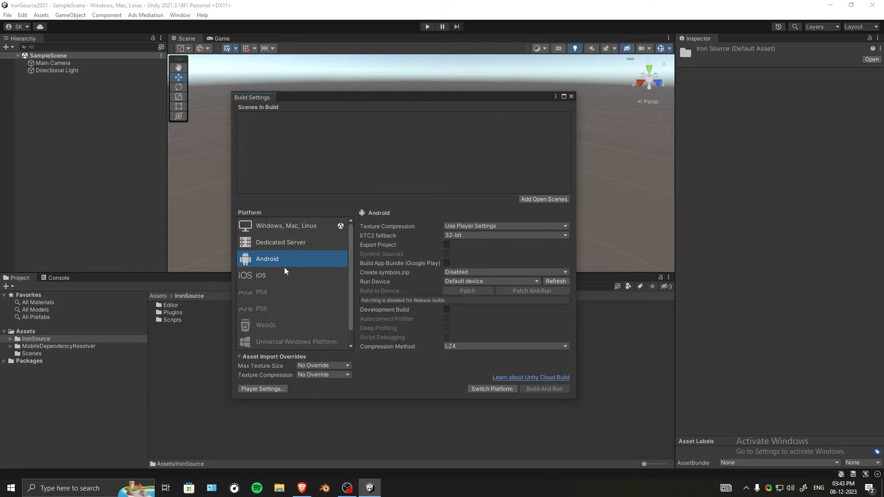
{"action": "mouse_move", "coordinate": [490, 388]}
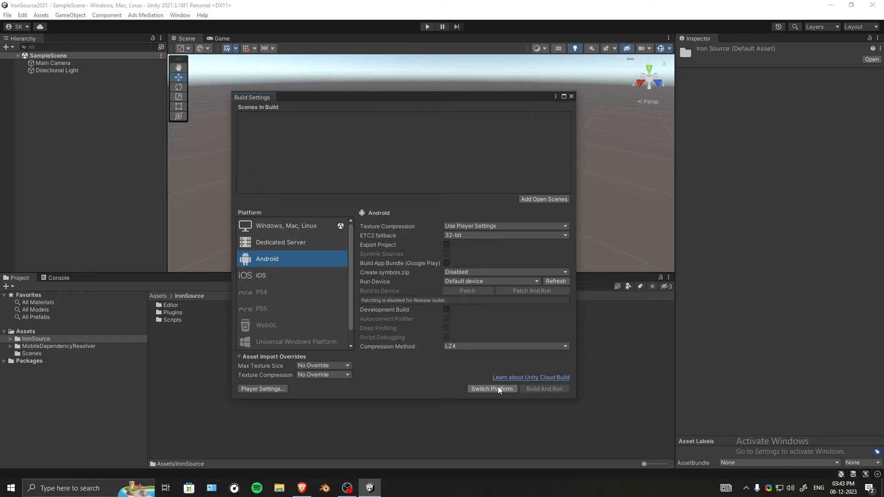
{"action": "left_click", "coordinate": [491, 389]}
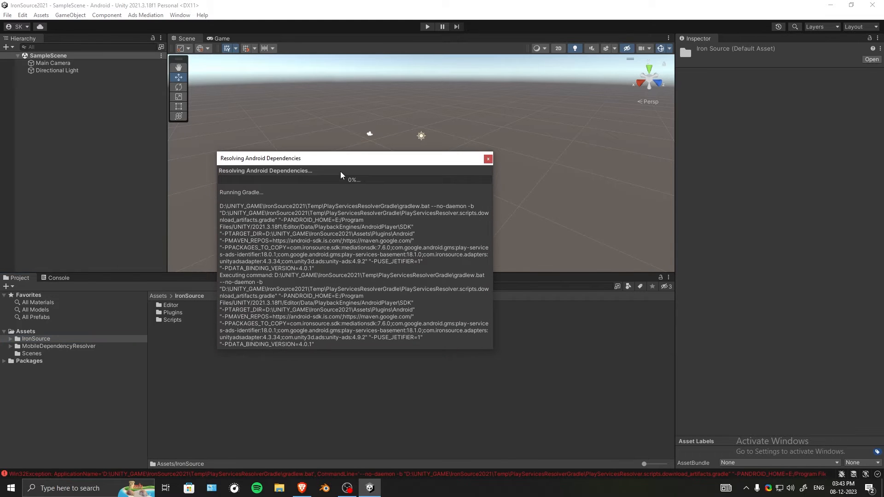
{"action": "mouse_move", "coordinate": [266, 309]}
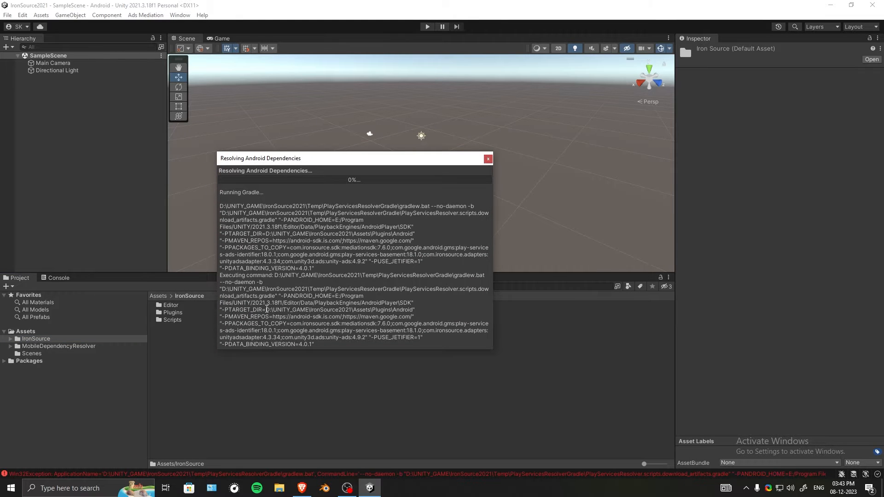
- Dismiss the dependency resolution window, check the Console, and open Project Settings on Player publishing settings
{"action": "left_click", "coordinate": [487, 159]}
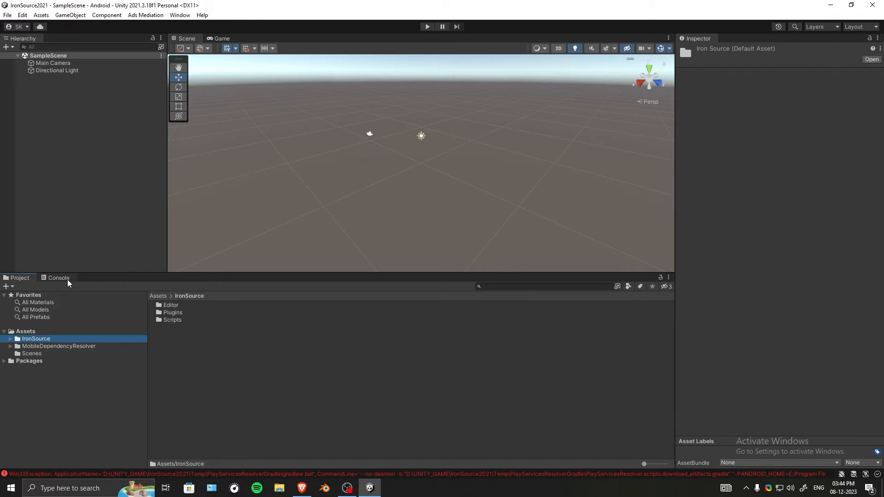
{"action": "left_click", "coordinate": [58, 277]}
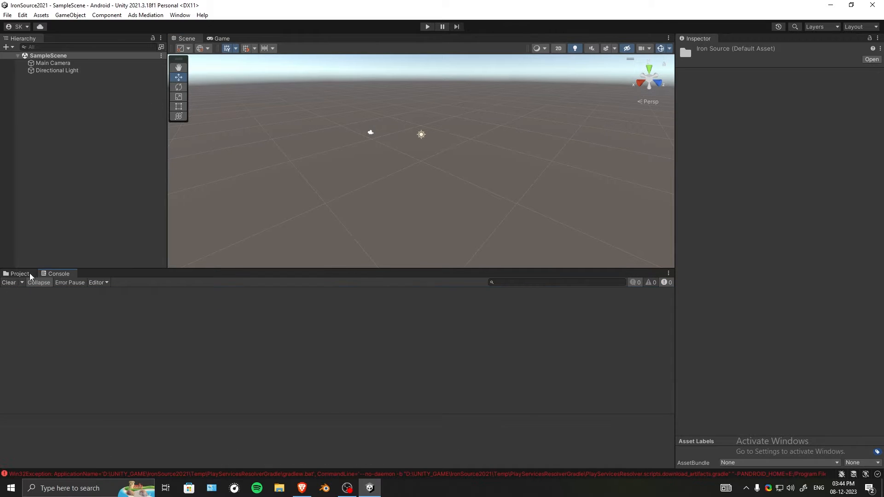
{"action": "left_click", "coordinate": [22, 15]}
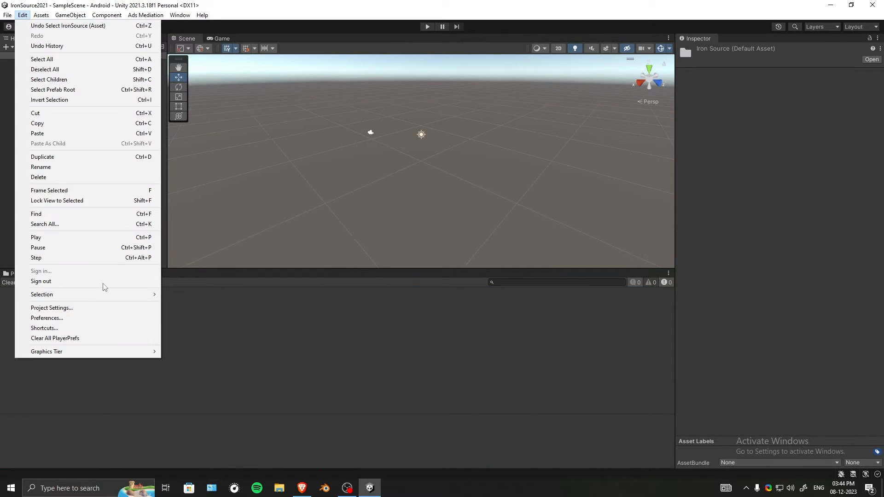
{"action": "left_click", "coordinate": [51, 308]}
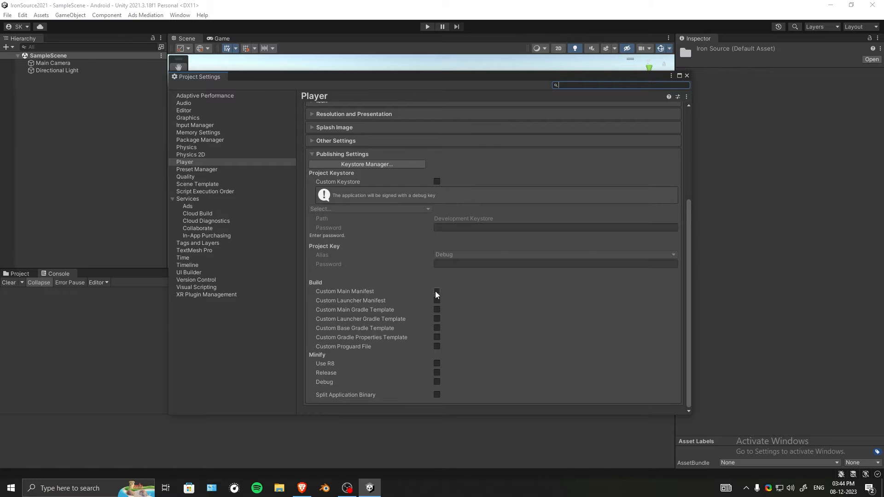
{"action": "mouse_move", "coordinate": [445, 290]}
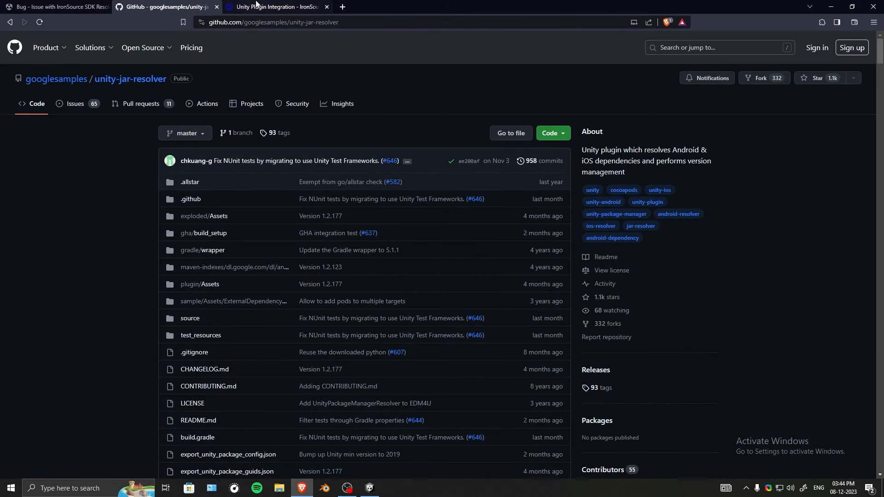
- Review Step 4, Additional setup for Android, in the ironSource Unity plugin guide, then return to Unity
{"action": "left_click", "coordinate": [276, 7]}
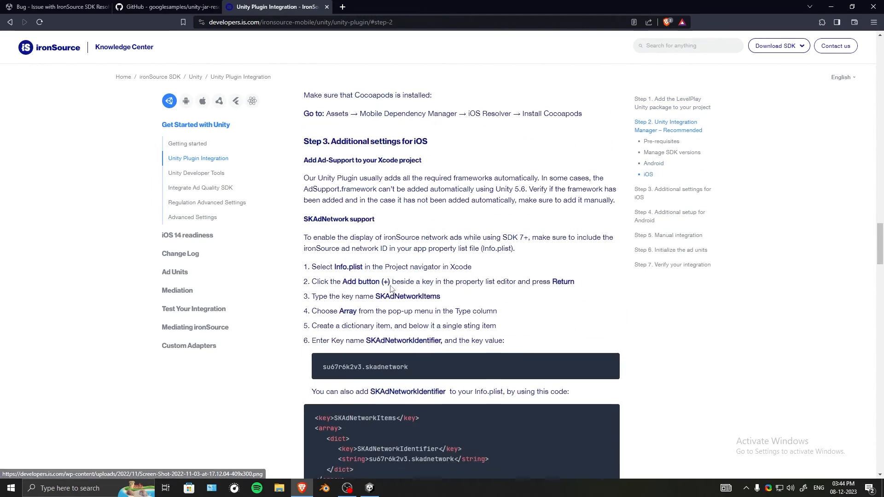
{"action": "scroll", "scroll_direction": "down", "scroll_amount": 3}
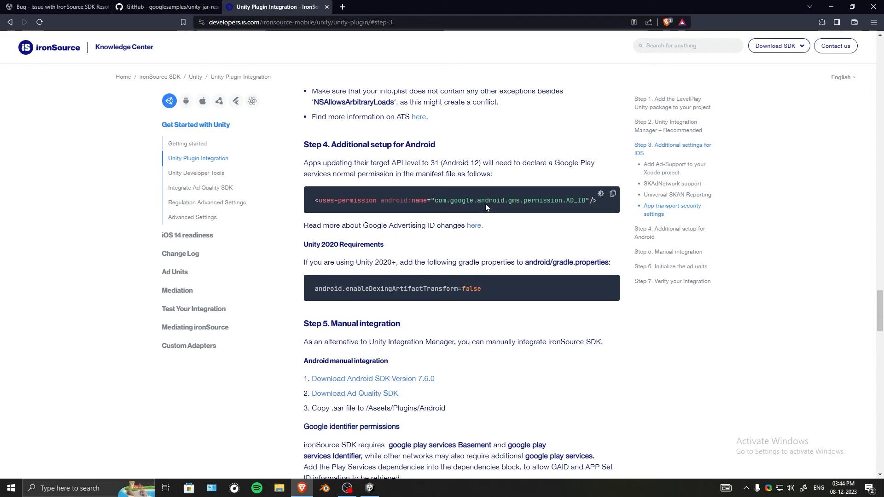
{"action": "mouse_move", "coordinate": [417, 173]}
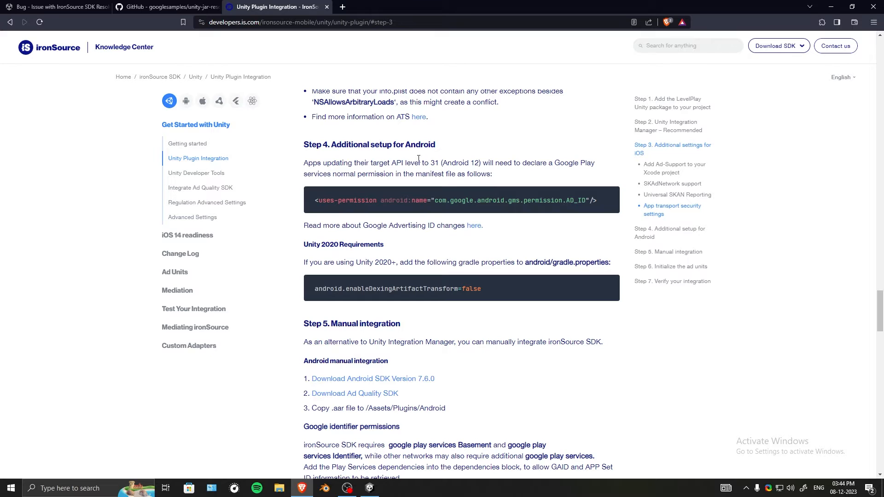
{"action": "mouse_move", "coordinate": [495, 165]}
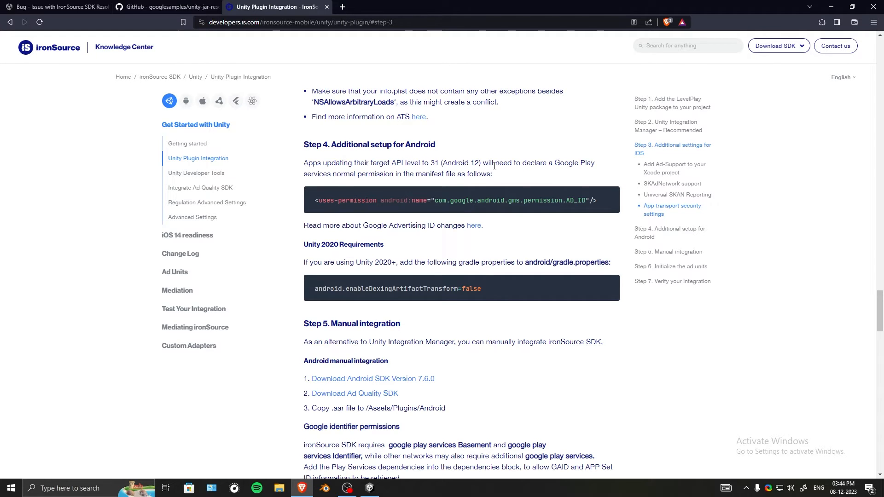
{"action": "left_click", "coordinate": [368, 491]}
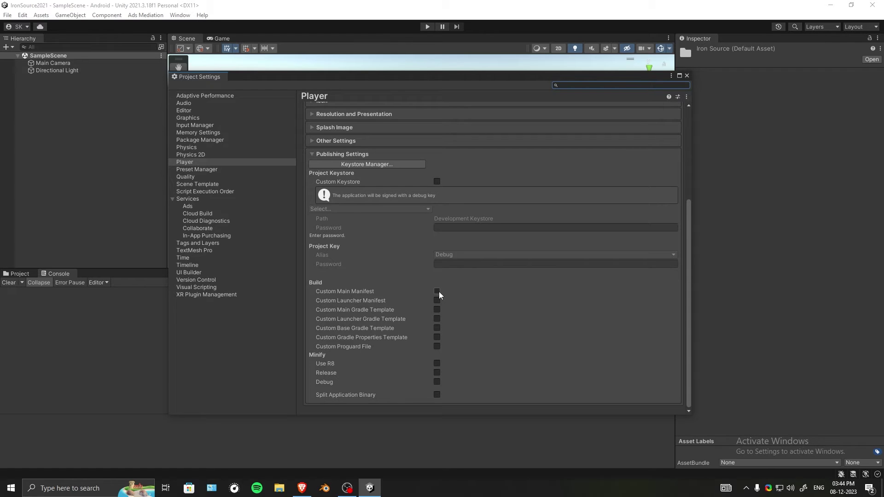
- Enable Custom Main Manifest and open Assets/Plugins/Android/AndroidManifest for editing
{"action": "left_click", "coordinate": [436, 291]}
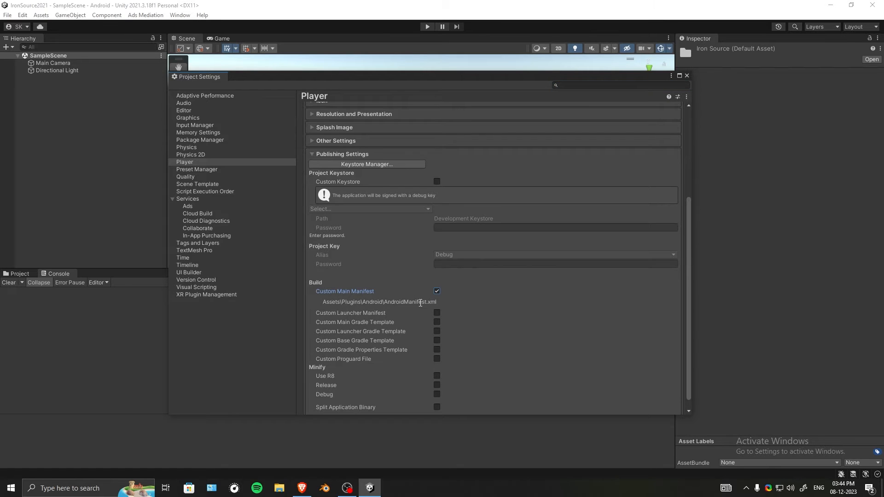
{"action": "left_click", "coordinate": [20, 274]}
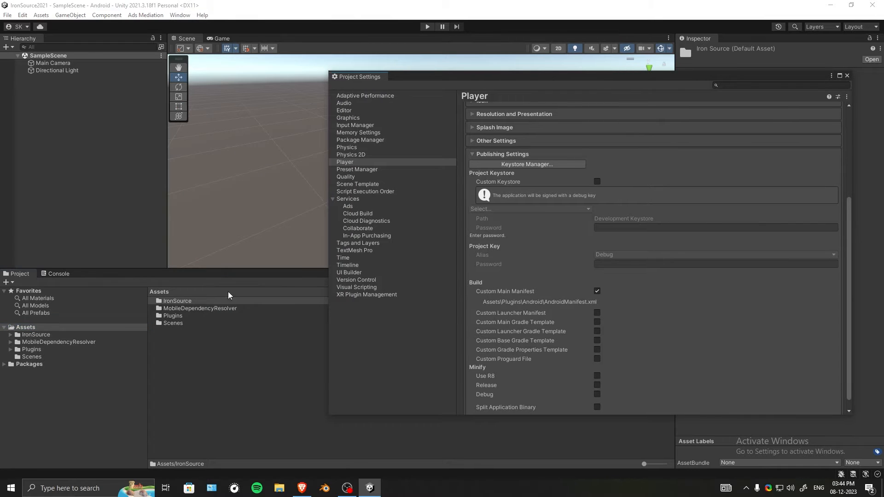
{"action": "left_click", "coordinate": [31, 349]}
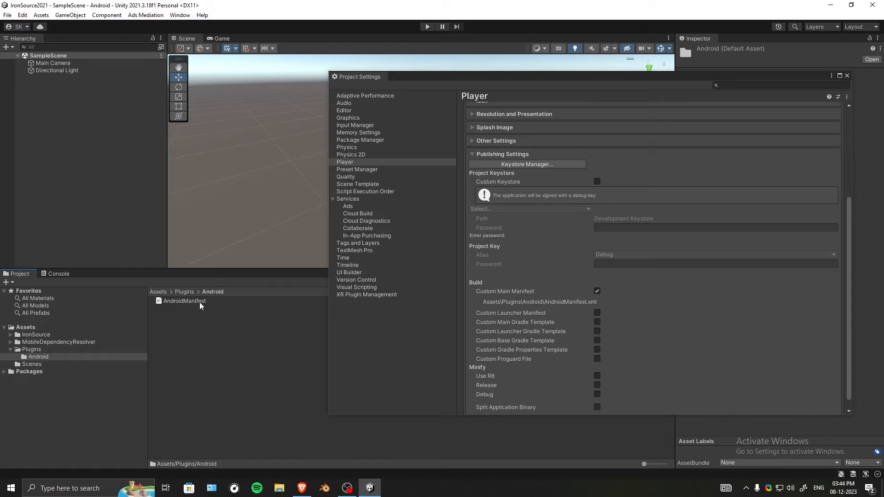
{"action": "double_click", "coordinate": [184, 300]}
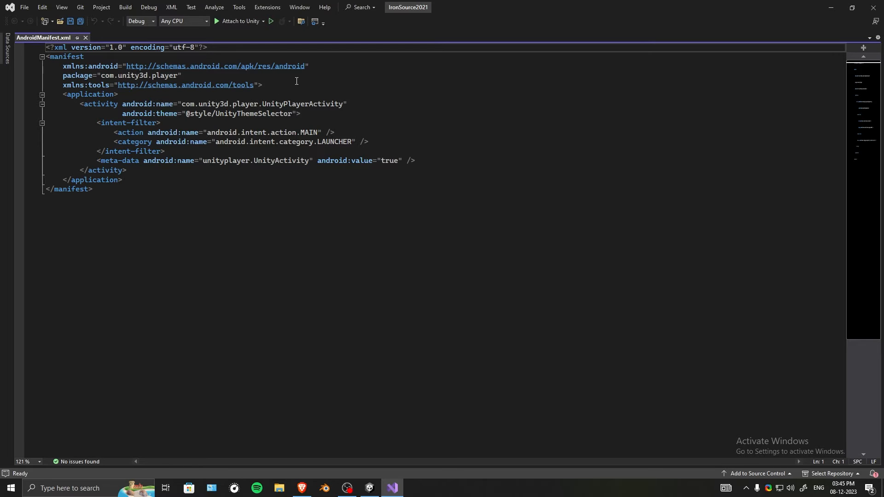
- Insert blank lines after the manifest's opening tag and place the cursor on the empty line
{"action": "key", "text": "enter"}
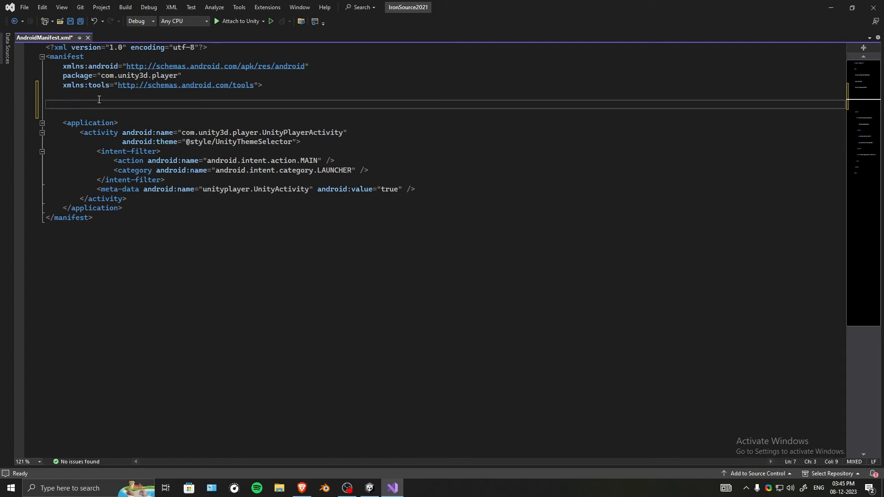
{"action": "left_click", "coordinate": [107, 104]}
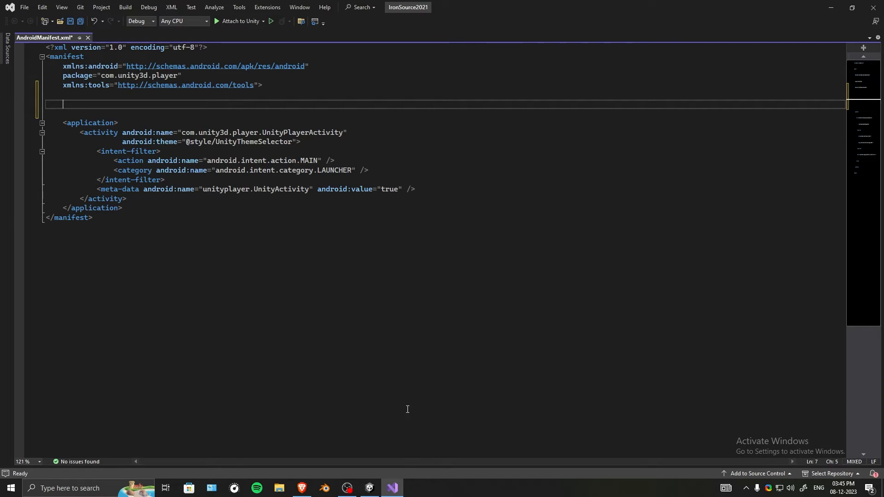
- Copy the AD_ID uses-permission line from the guide's Android setup step
{"action": "left_click", "coordinate": [302, 488]}
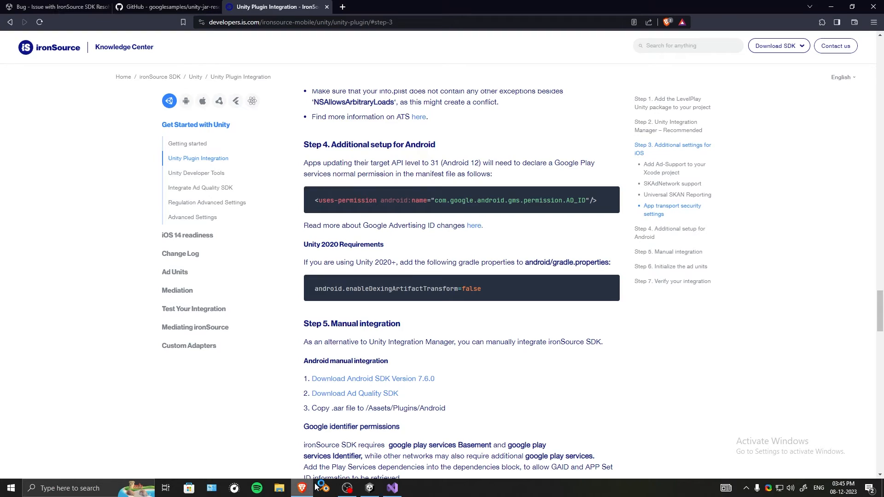
{"action": "mouse_move", "coordinate": [613, 194]}
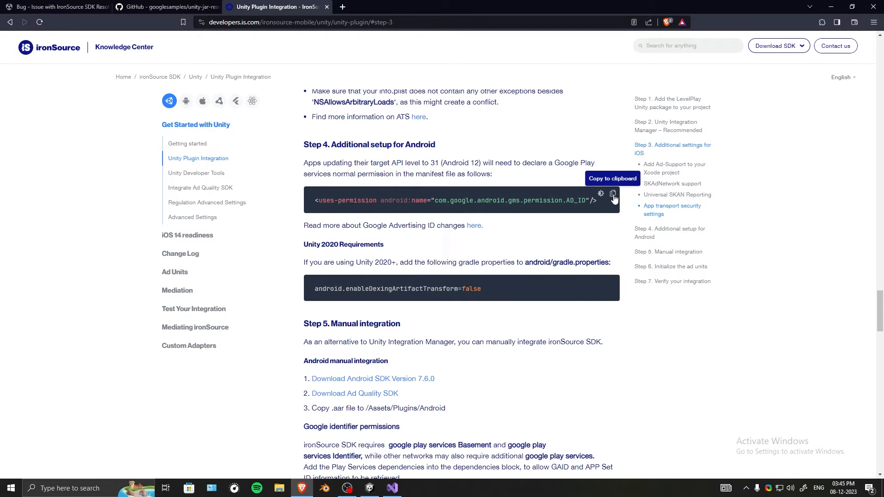
{"action": "mouse_move", "coordinate": [546, 205]}
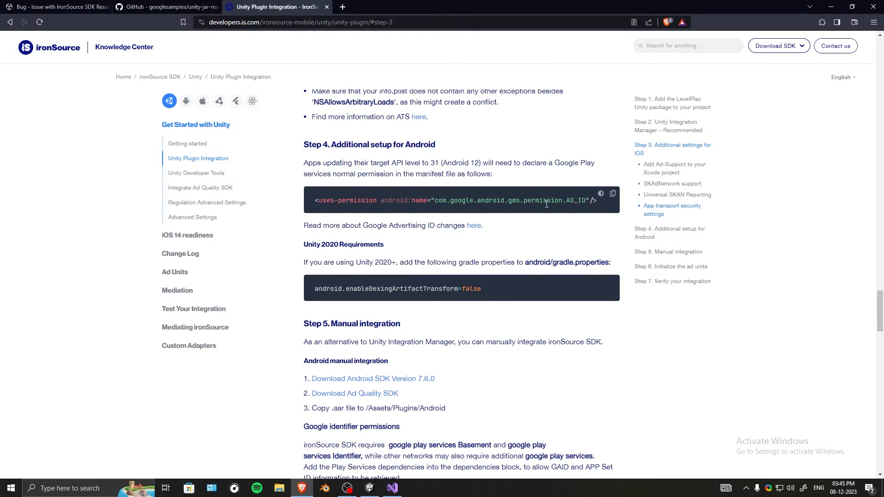
{"action": "left_click", "coordinate": [392, 488]}
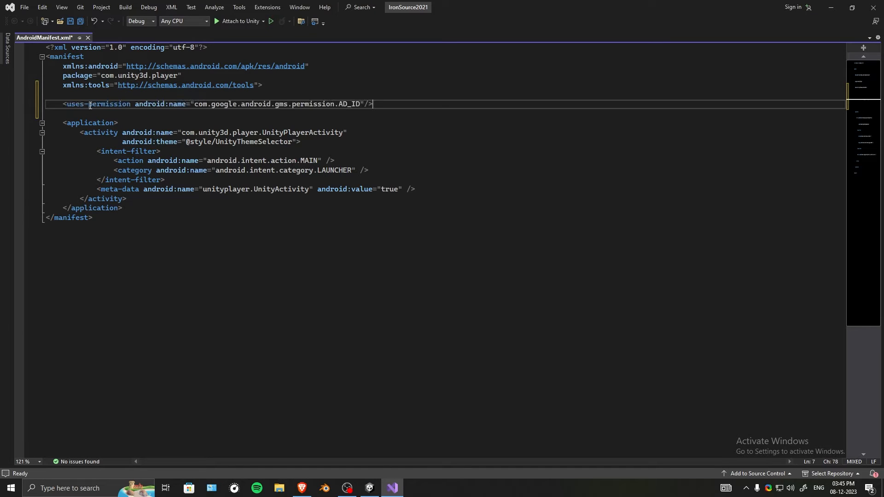
- Save AndroidManifest.xml with the AD_ID permission line and return to Unity
{"action": "key", "text": "ctrl+s"}
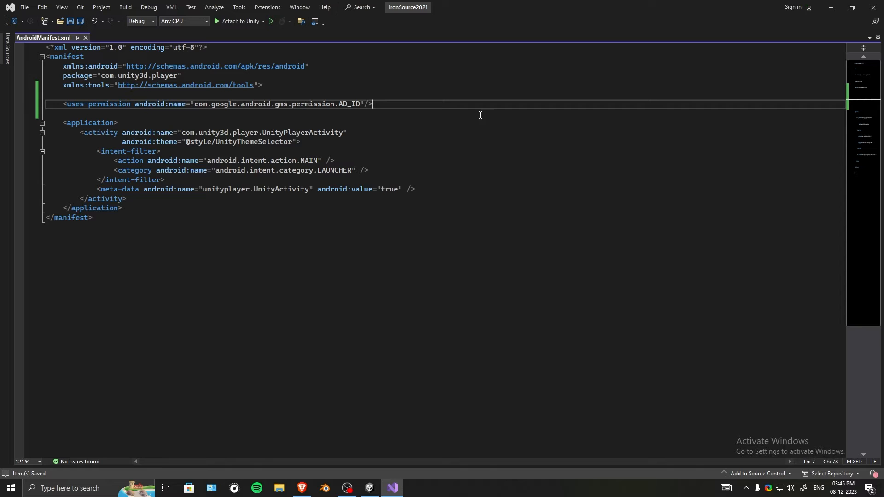
{"action": "mouse_move", "coordinate": [701, 15]}
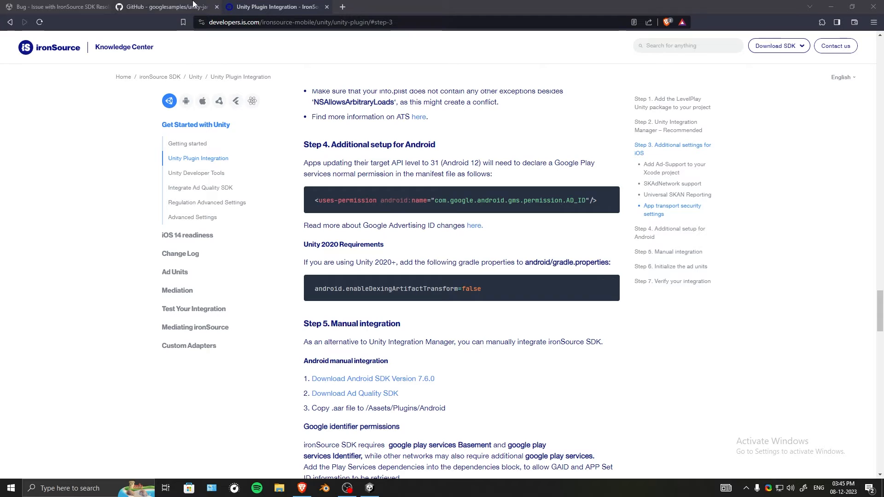
{"action": "left_click", "coordinate": [369, 487]}
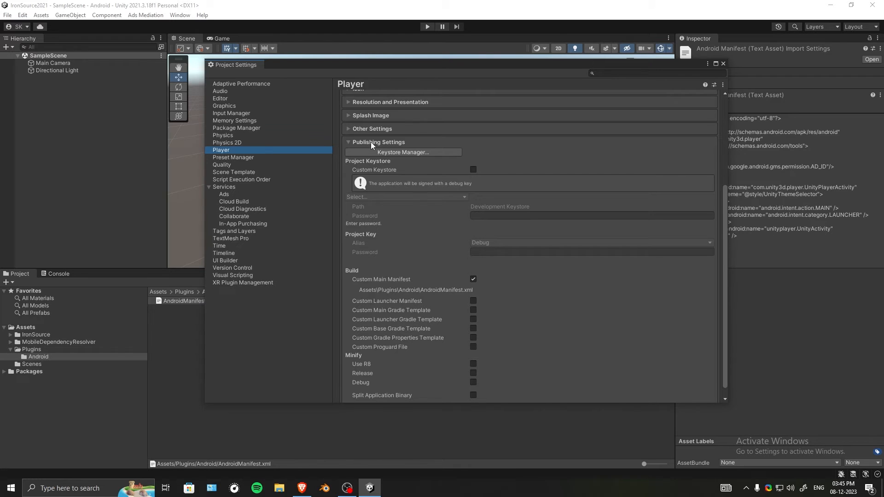
- Enable Custom Gradle Properties Template and select the generated gradleTemplate file under Assets/Plugins/Android
{"action": "scroll", "scroll_direction": "down", "scroll_amount": 3}
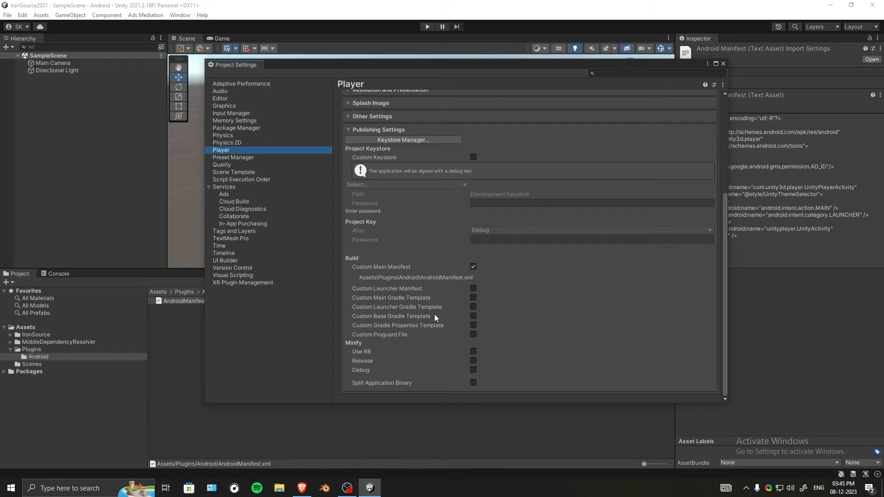
{"action": "mouse_move", "coordinate": [414, 332]}
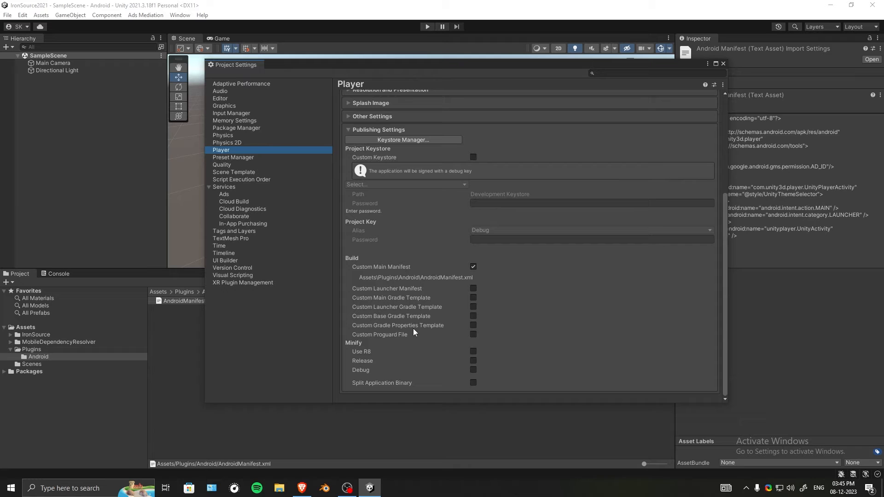
{"action": "left_click", "coordinate": [472, 325]}
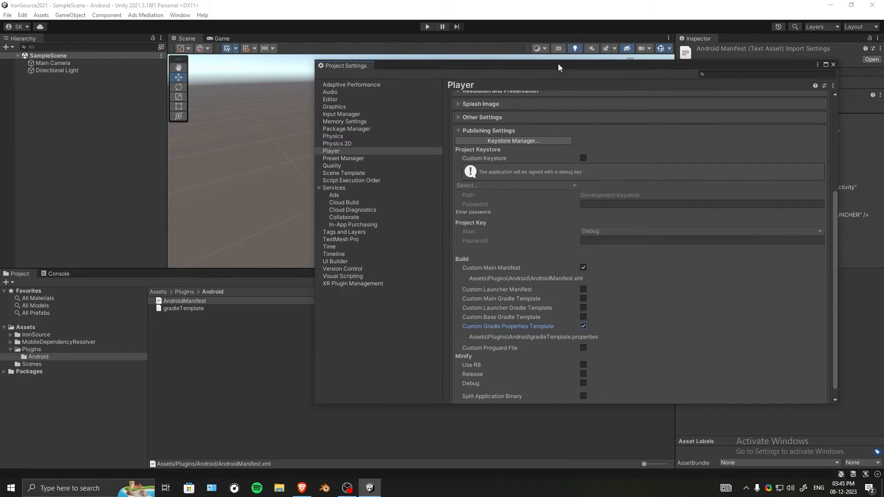
{"action": "left_click", "coordinate": [183, 308]}
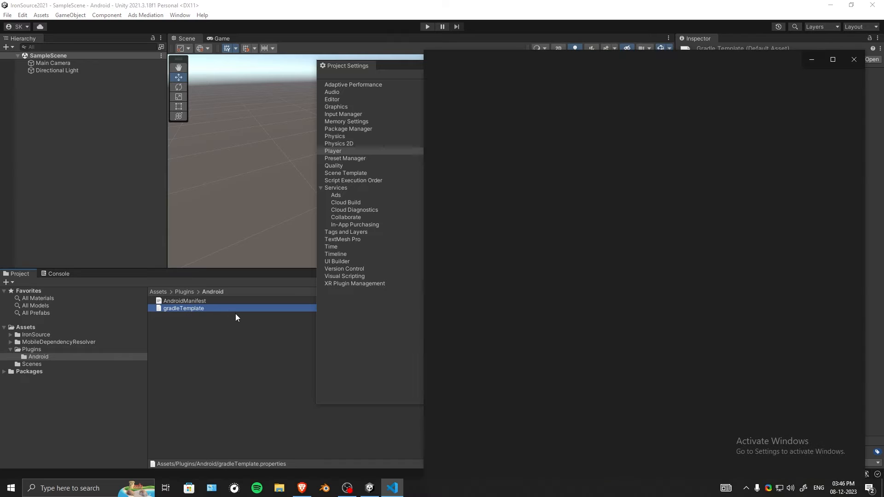
- Comment out the android.enableR8 line in gradleTemplate.properties with //
{"action": "double_click", "coordinate": [183, 309]}
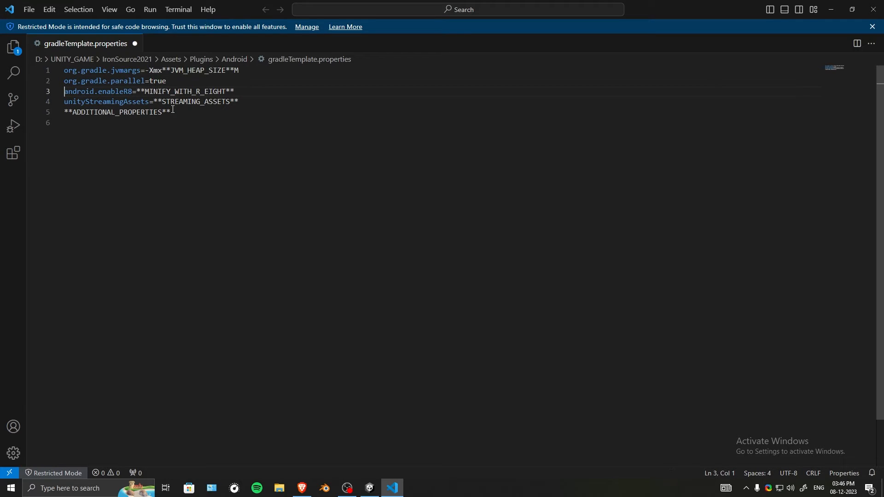
{"action": "left_click", "coordinate": [233, 91]}
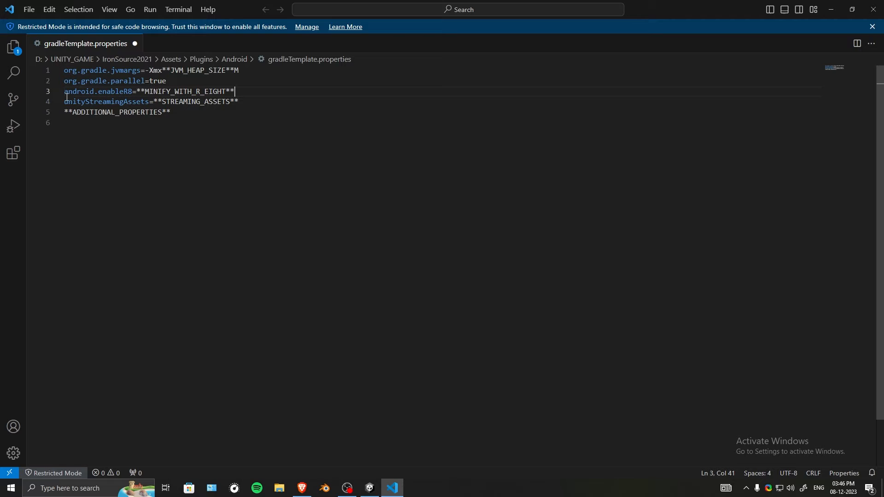
{"action": "mouse_move", "coordinate": [119, 91]}
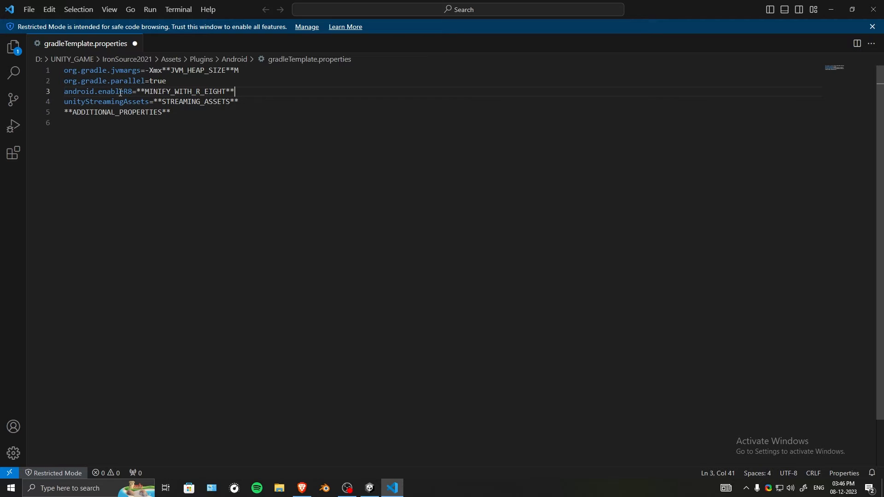
{"action": "key", "text": "Home"}
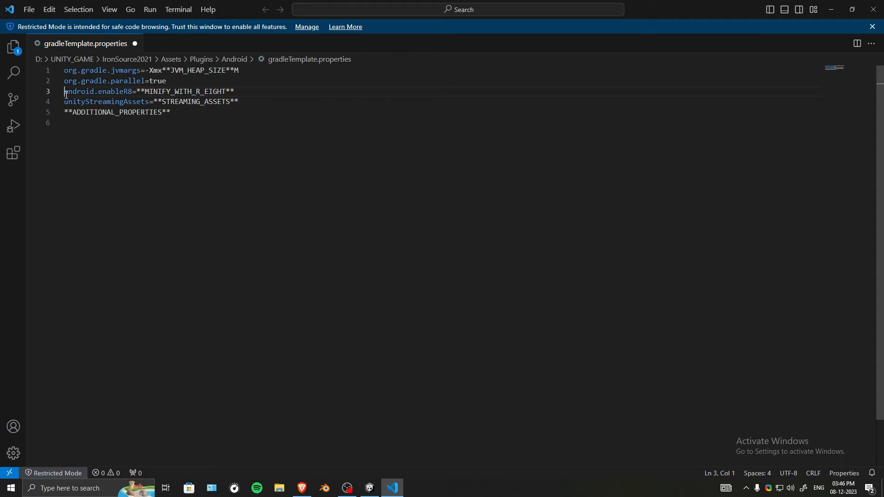
{"action": "type", "text": "//"}
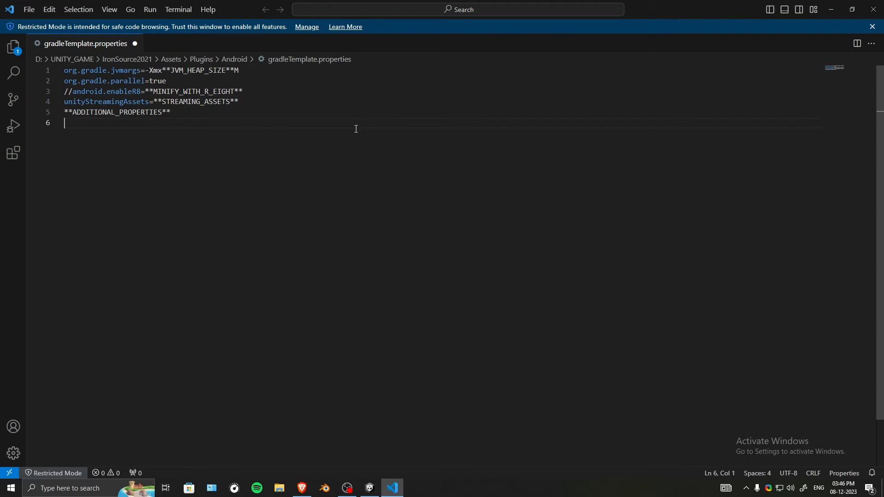
- Add android.enableDexingArtifactTransform=false and the AndroidX/Jetifier properties from the fix pages, and save
{"action": "left_click", "coordinate": [302, 488]}
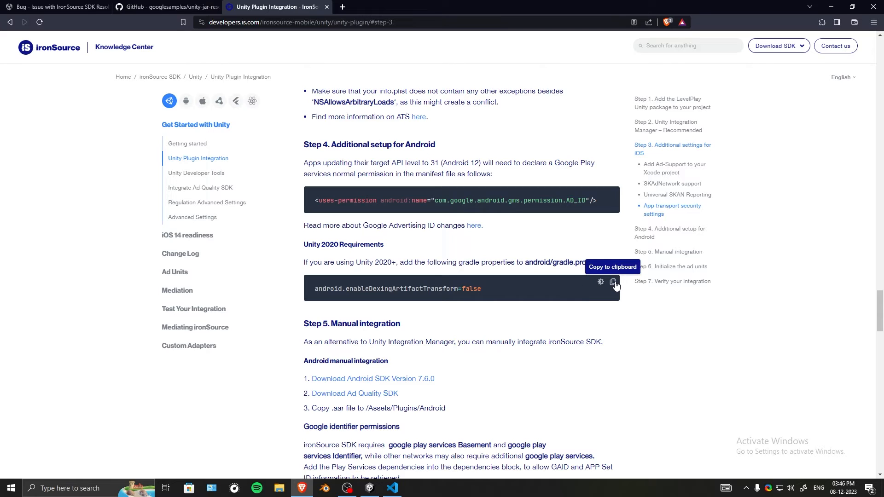
{"action": "mouse_move", "coordinate": [219, 94]}
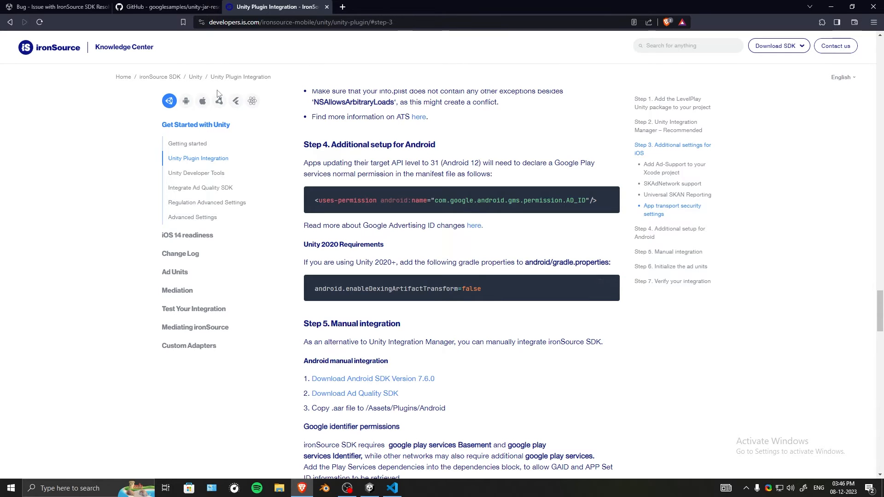
{"action": "mouse_move", "coordinate": [564, 441]}
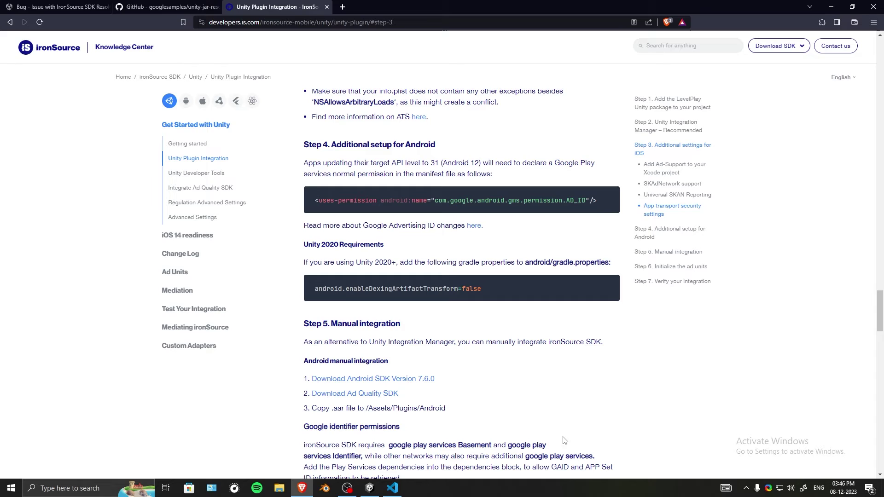
{"action": "left_click", "coordinate": [392, 488]}
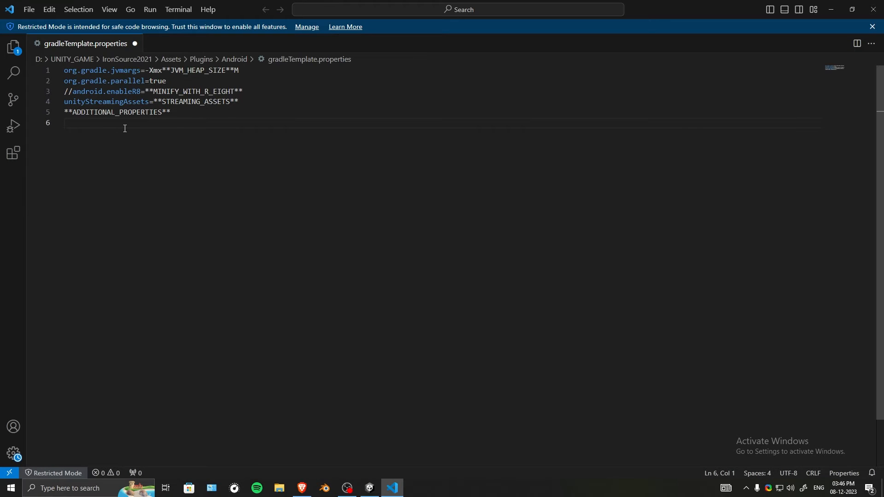
{"action": "type", "text": "android.enableDexingArtifactTransform=false"}
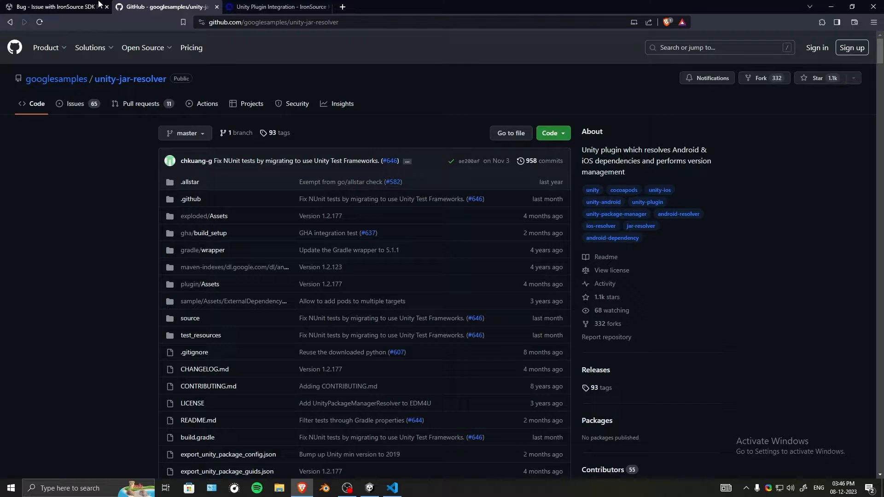
{"action": "left_click", "coordinate": [50, 6]}
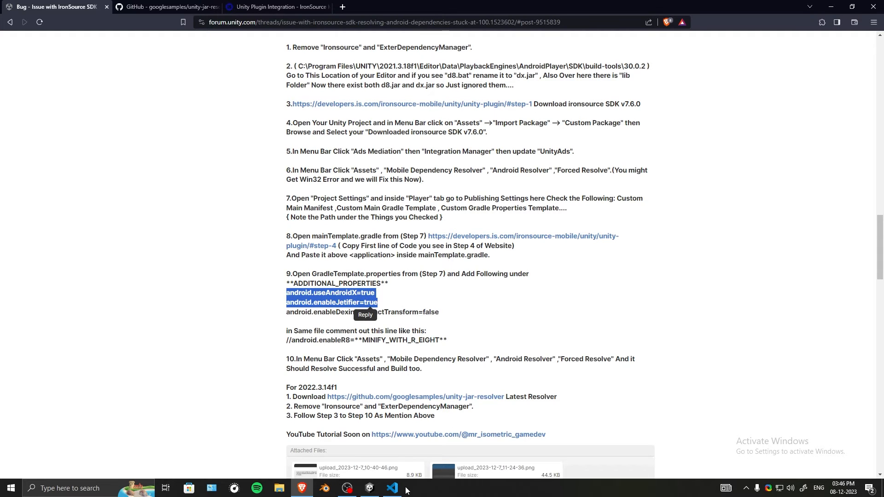
{"action": "left_click", "coordinate": [391, 488]}
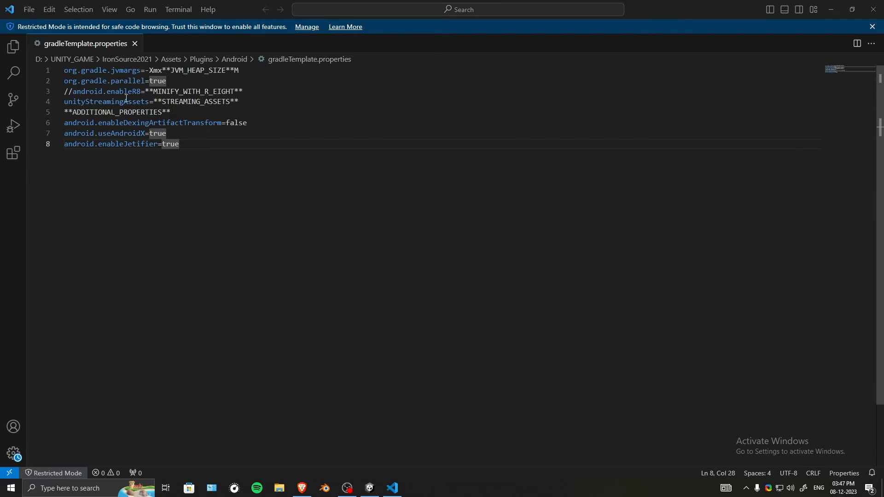
{"action": "left_click", "coordinate": [238, 102]}
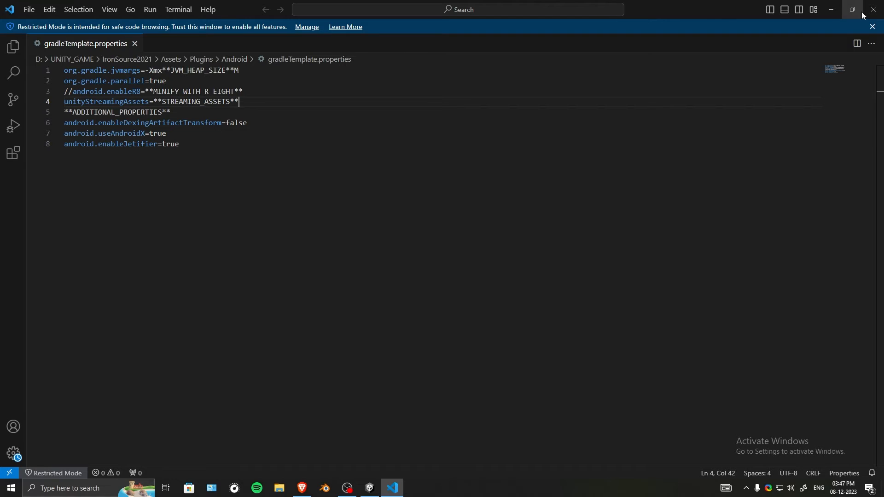
- Close VS Code and bring up File Explorer on Local Disk (E:)
{"action": "double_click", "coordinate": [237, 123]}
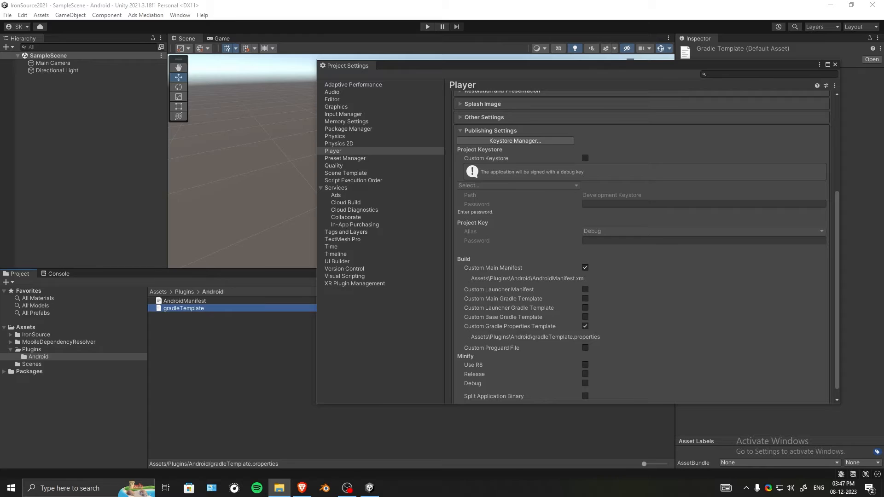
{"action": "left_click", "coordinate": [279, 488]}
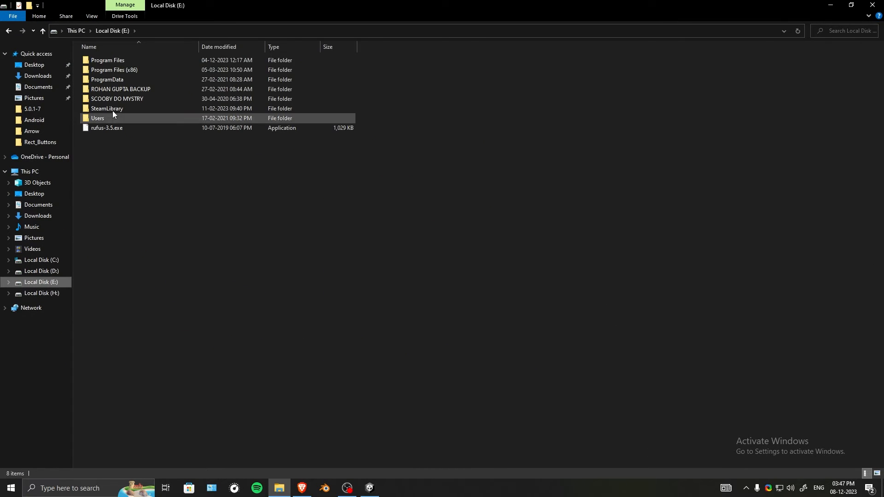
- Browse into the Unity 2021.3.18f1 Editor's PlaybackEngines/AndroidPlayer folder
{"action": "double_click", "coordinate": [107, 59]}
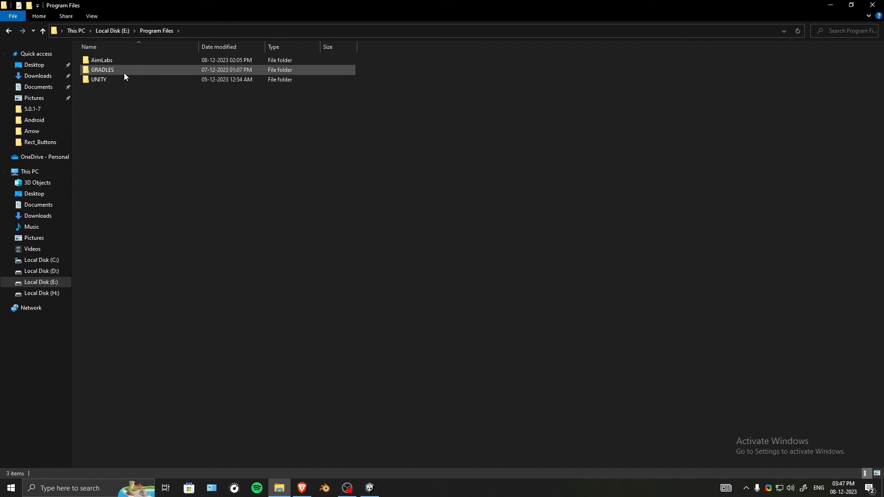
{"action": "double_click", "coordinate": [99, 79]}
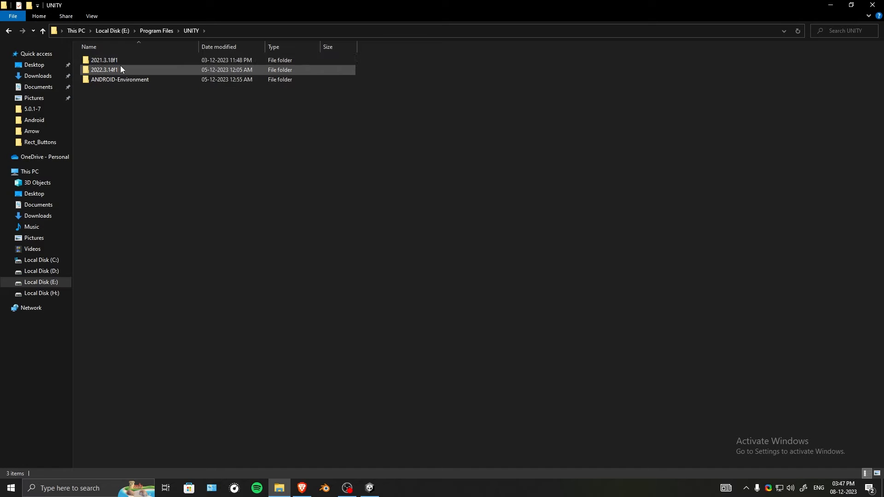
{"action": "double_click", "coordinate": [104, 59]}
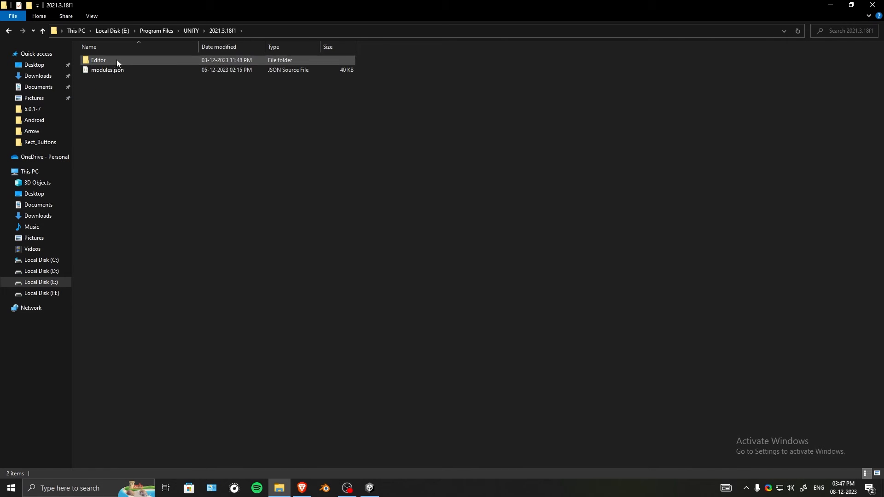
{"action": "double_click", "coordinate": [98, 61]}
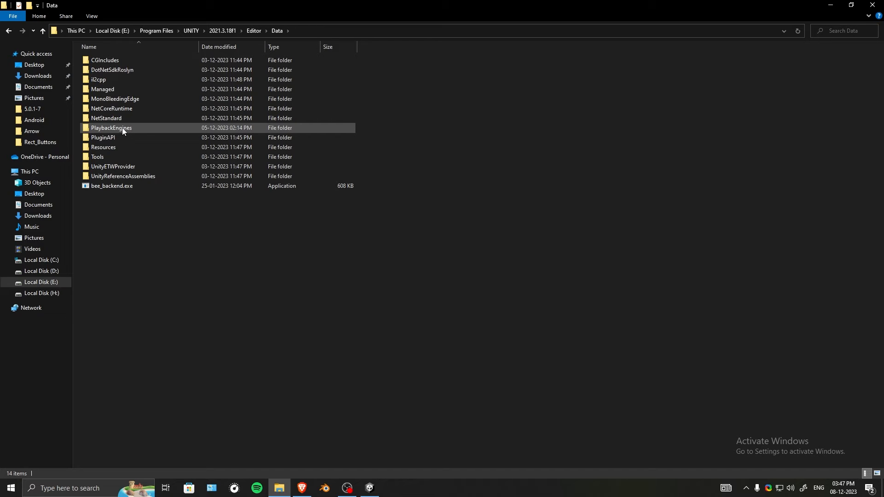
{"action": "double_click", "coordinate": [112, 128]}
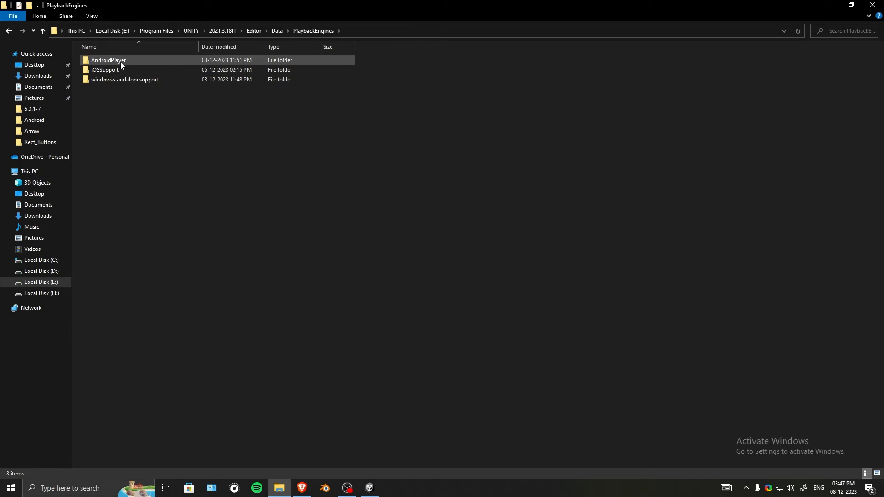
{"action": "double_click", "coordinate": [108, 60]}
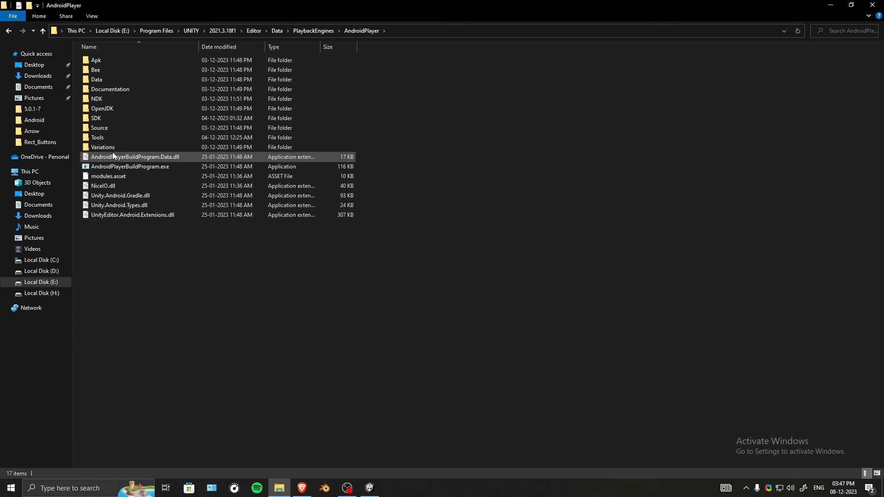
- Continue into SDK/build-tools/30.0.2 to show its aapt, d8 and dx files
{"action": "left_click", "coordinate": [97, 80]}
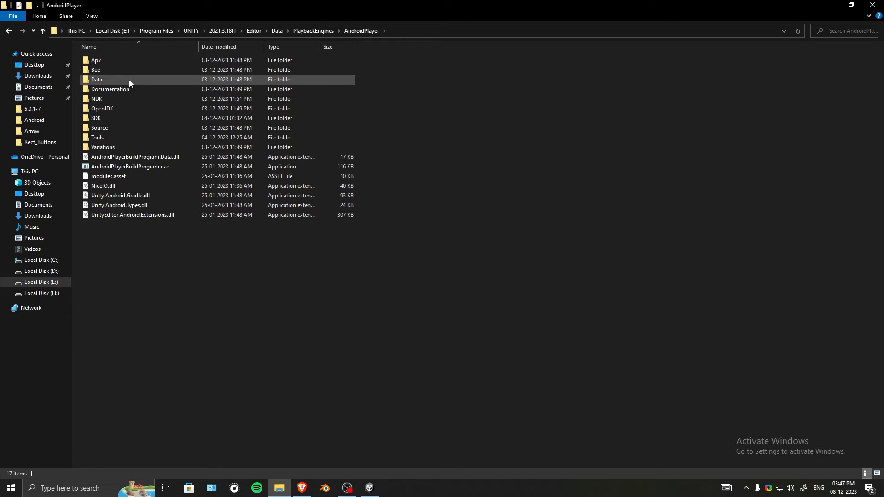
{"action": "double_click", "coordinate": [96, 118]}
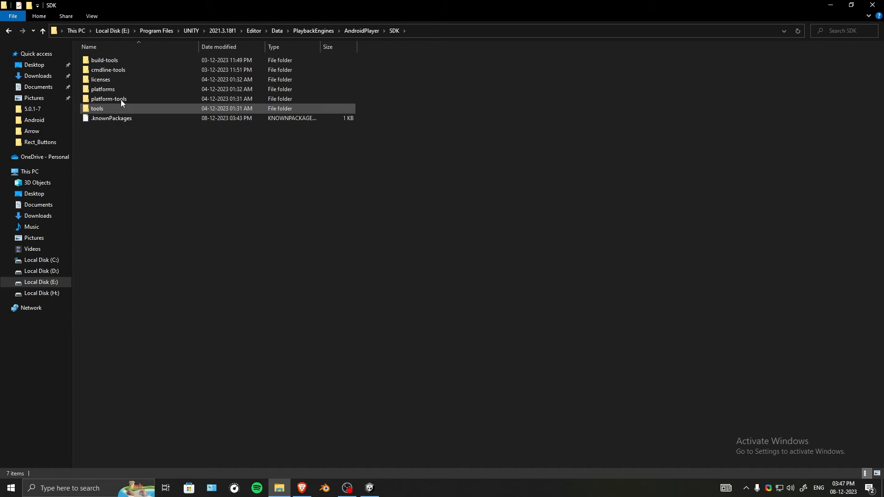
{"action": "mouse_move", "coordinate": [104, 60]}
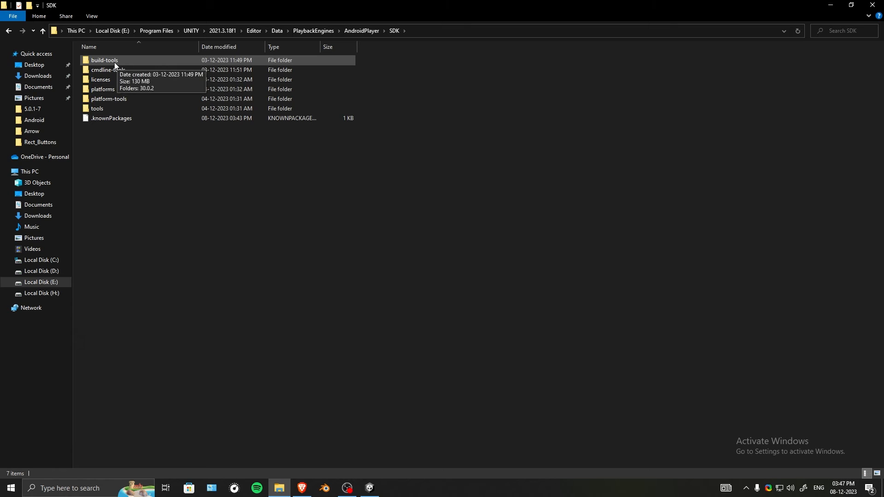
{"action": "mouse_move", "coordinate": [125, 67]}
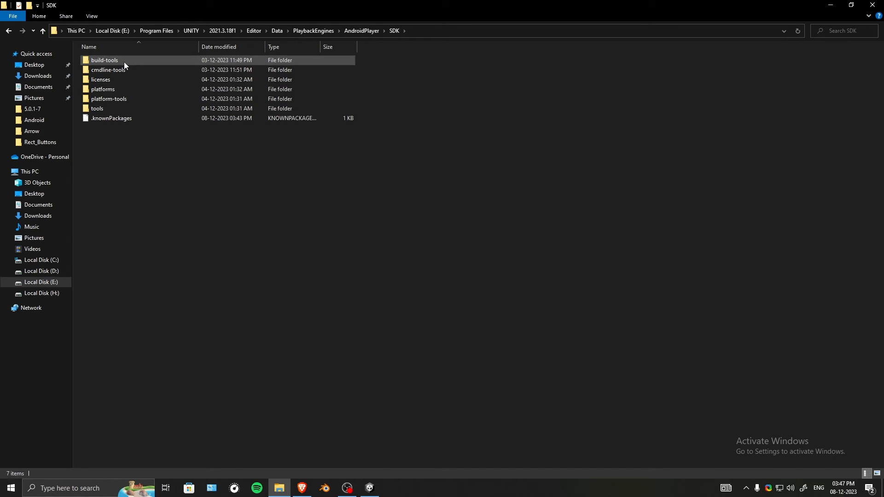
{"action": "double_click", "coordinate": [104, 60]}
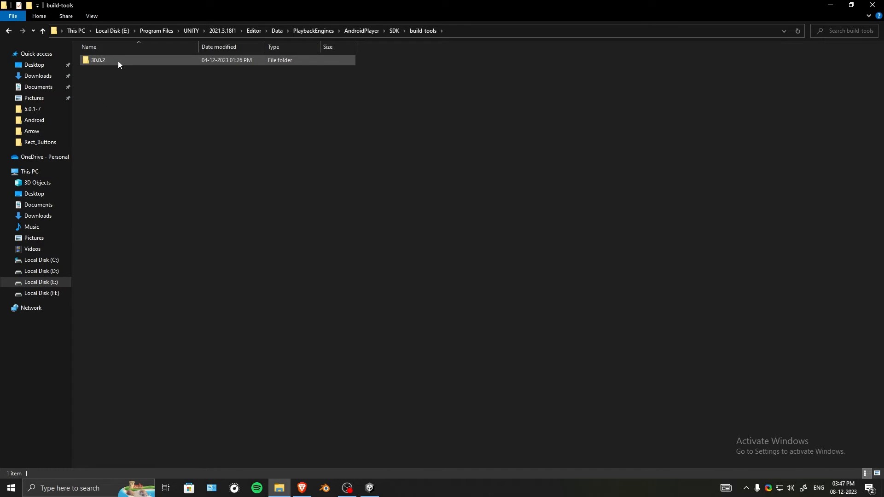
{"action": "mouse_move", "coordinate": [110, 61]}
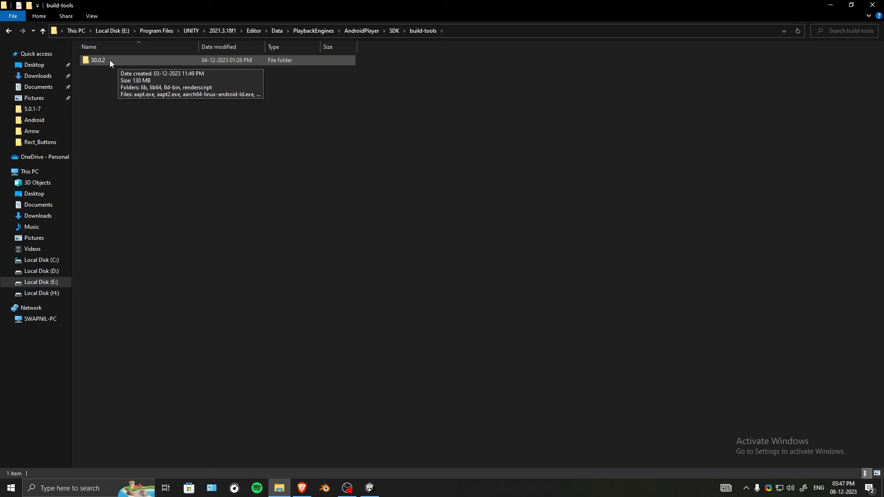
{"action": "double_click", "coordinate": [97, 61]}
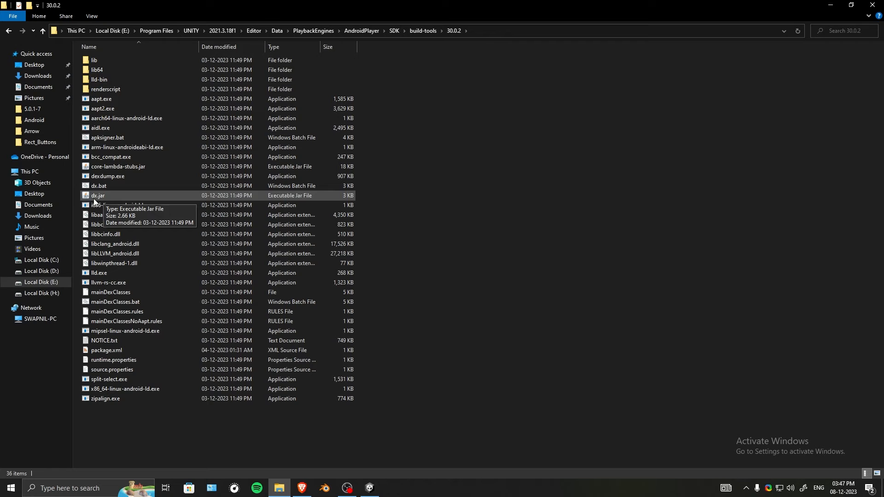
{"action": "mouse_move", "coordinate": [107, 202]}
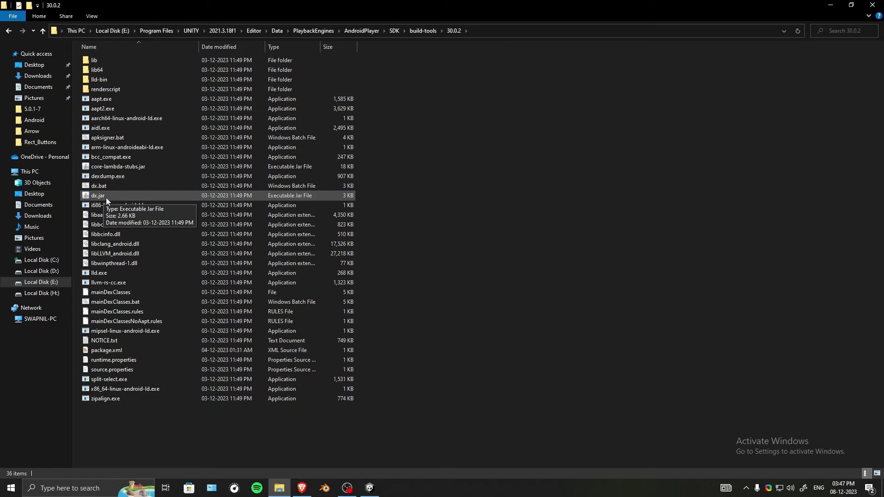
{"action": "mouse_move", "coordinate": [306, 492]}
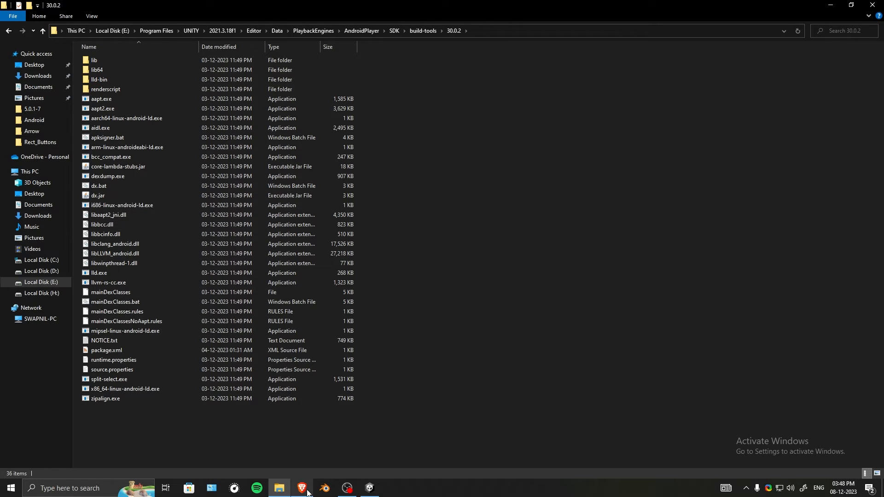
- Re-read the forum fix step about renaming d8 to dx.jar, then return to the 30.0.2 folder
{"action": "left_click", "coordinate": [302, 488]}
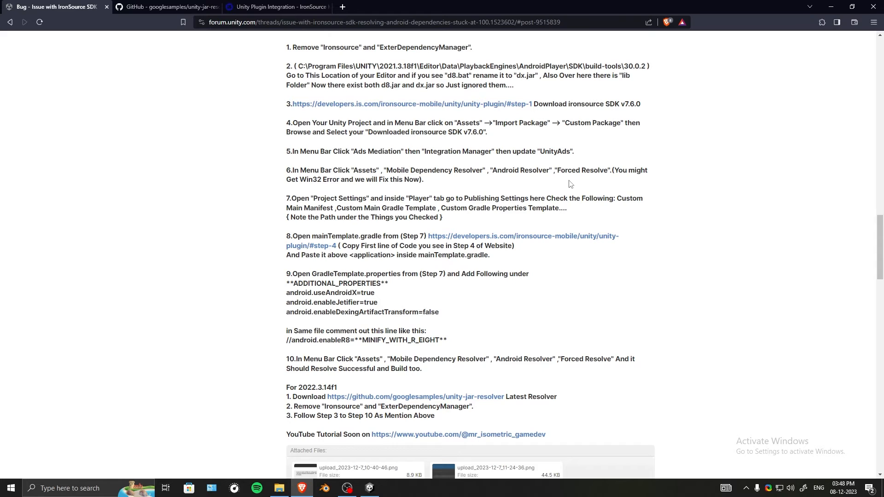
{"action": "scroll", "scroll_direction": "up", "scroll_amount": 3}
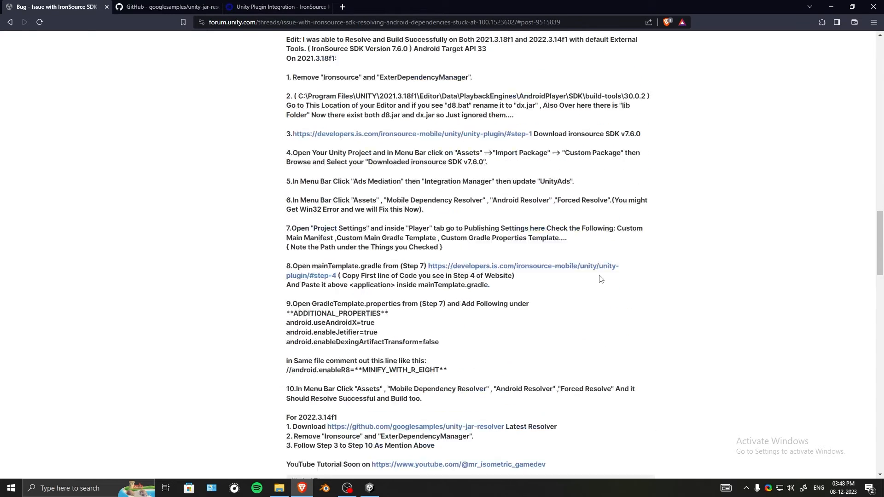
{"action": "scroll", "scroll_direction": "up", "scroll_amount": 3}
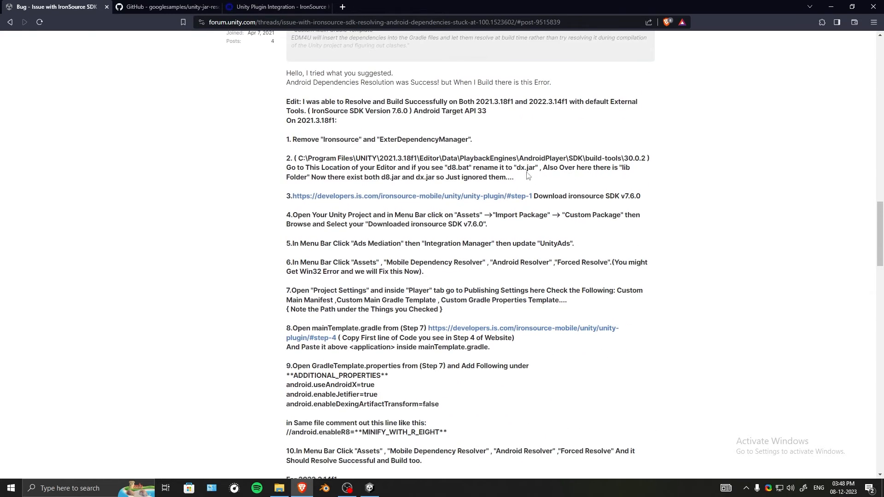
{"action": "mouse_move", "coordinate": [448, 166]}
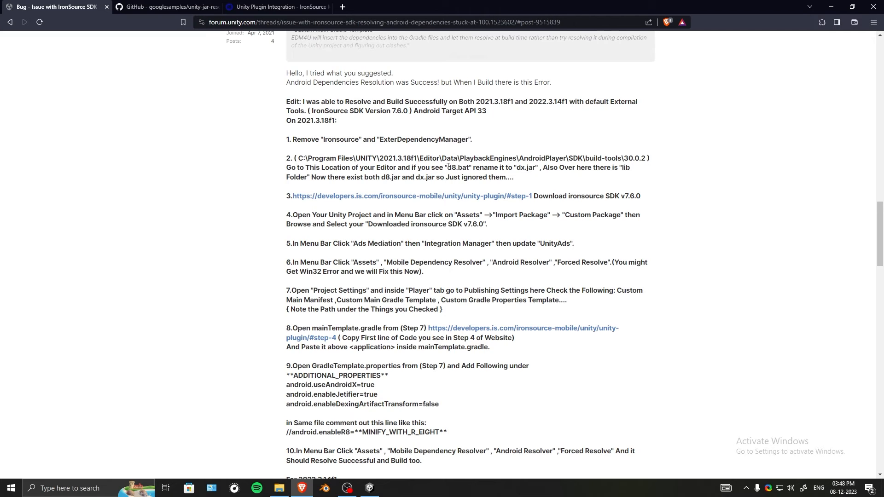
{"action": "double_click", "coordinate": [456, 168]}
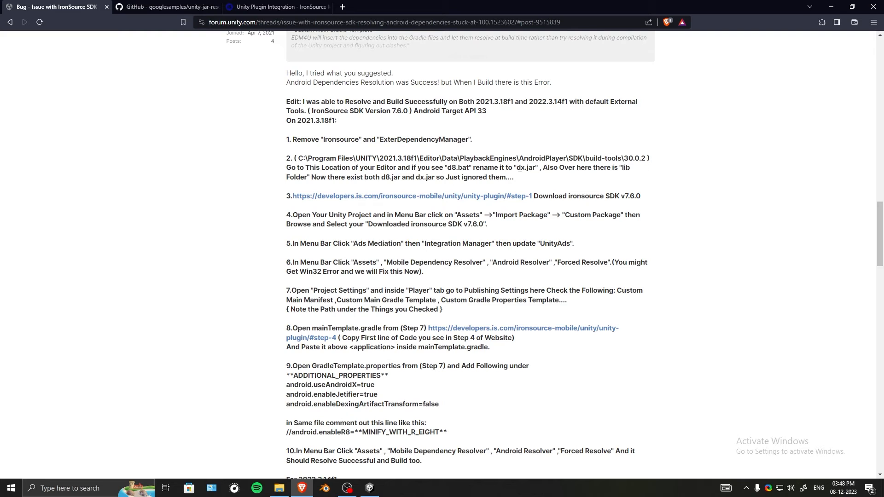
{"action": "left_click", "coordinate": [278, 488]}
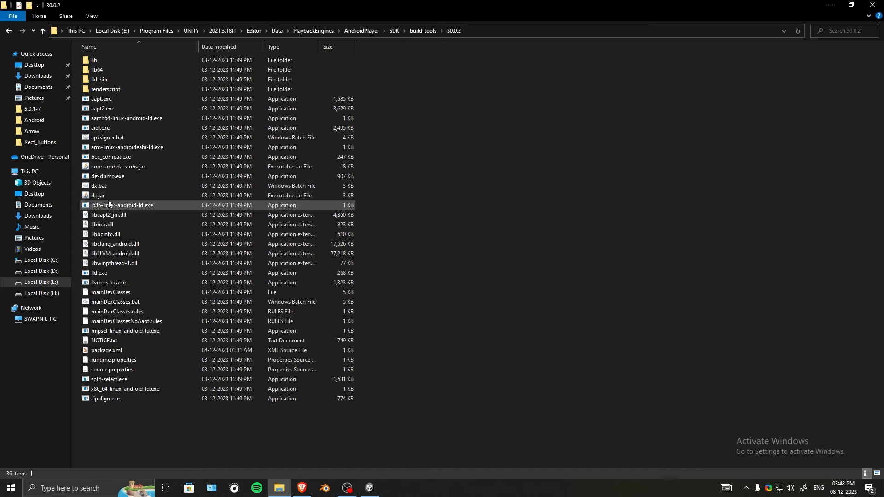
- Check dx.jar and the lib folder's d8.jar and dx.jar, recheck the forum, then return to Unity's publishing settings
{"action": "left_click", "coordinate": [97, 195]}
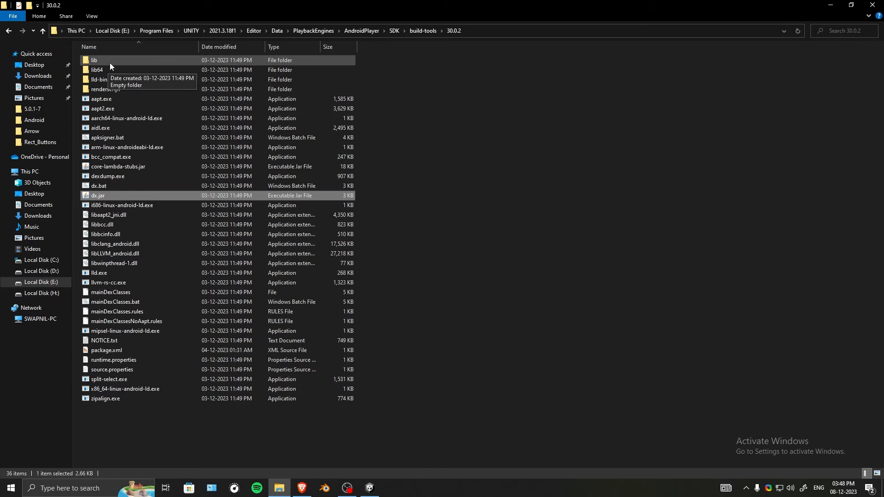
{"action": "double_click", "coordinate": [94, 60]}
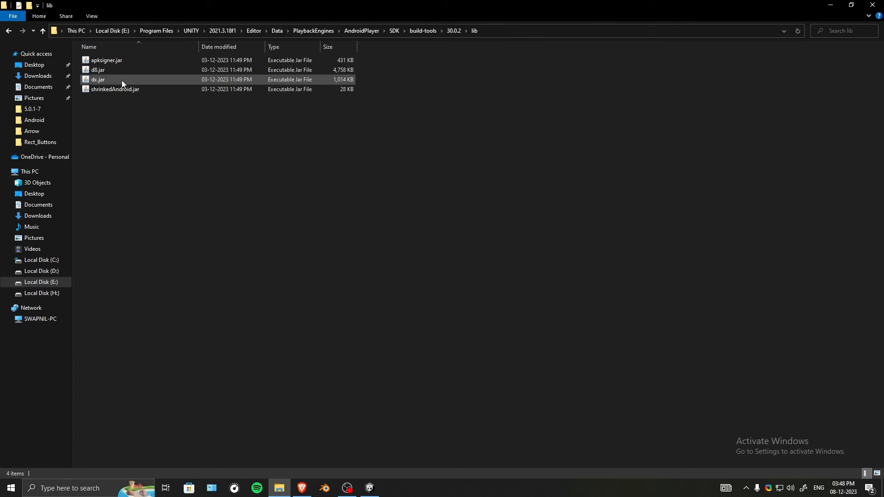
{"action": "mouse_move", "coordinate": [102, 70]}
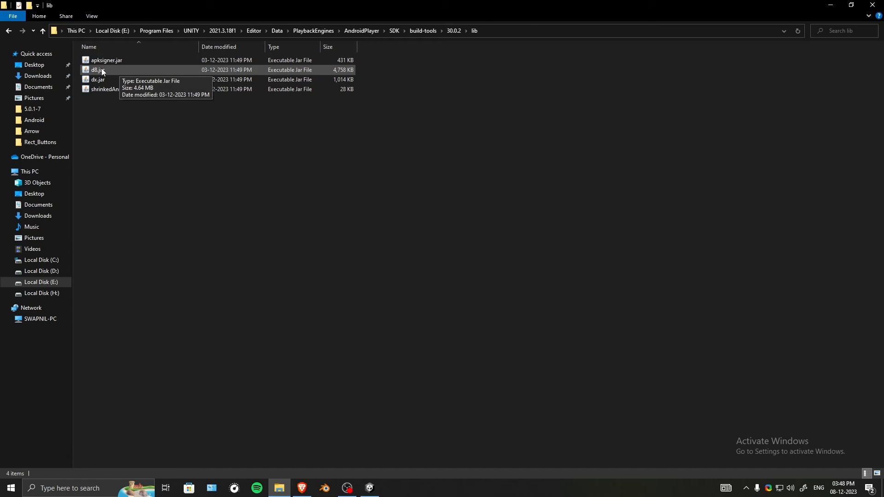
{"action": "mouse_move", "coordinate": [454, 32]}
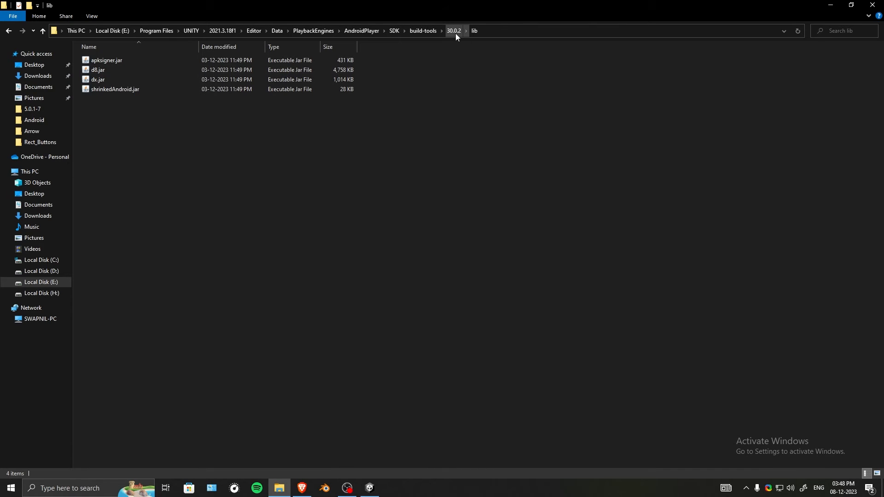
{"action": "mouse_move", "coordinate": [97, 69]}
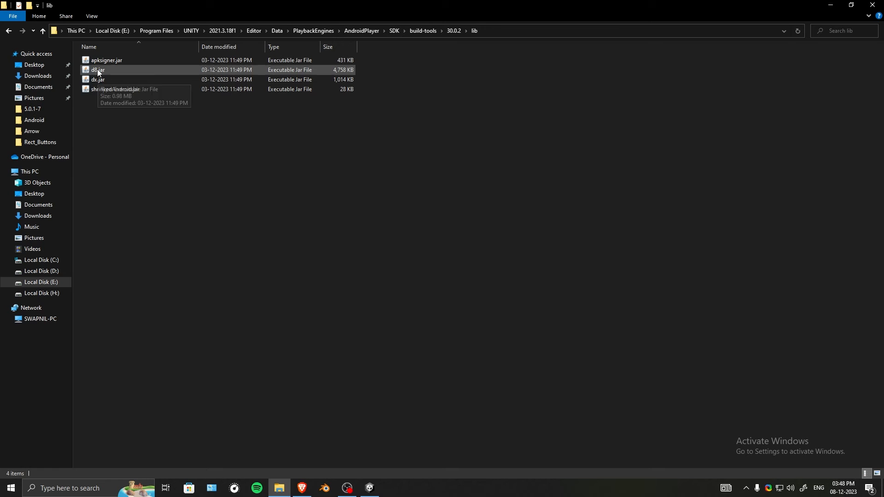
{"action": "mouse_move", "coordinate": [97, 70]}
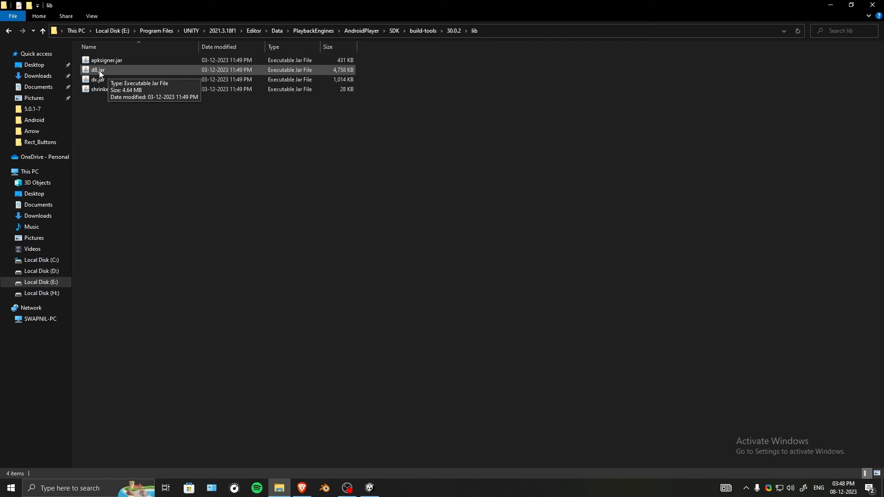
{"action": "mouse_move", "coordinate": [111, 79]}
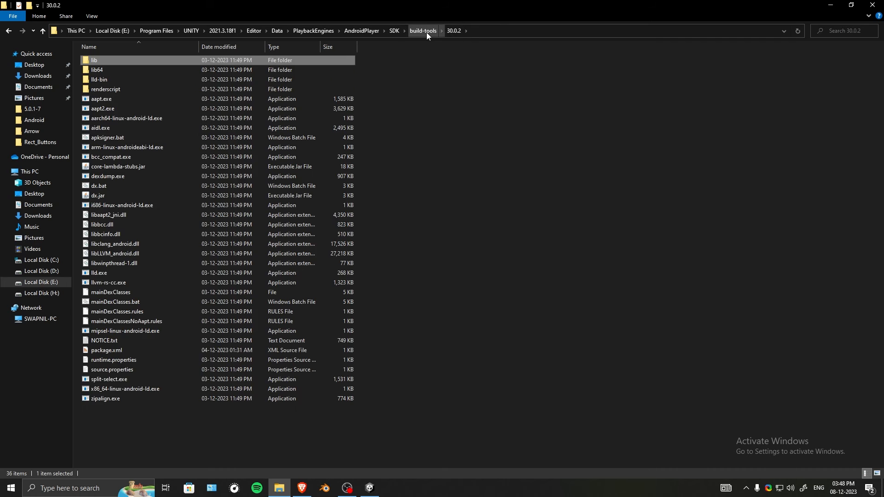
{"action": "left_click", "coordinate": [279, 492]}
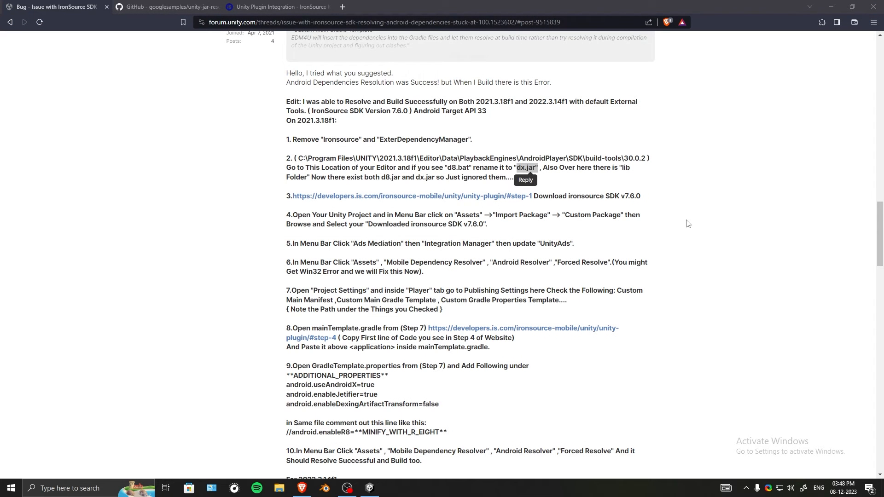
{"action": "left_click", "coordinate": [368, 488]}
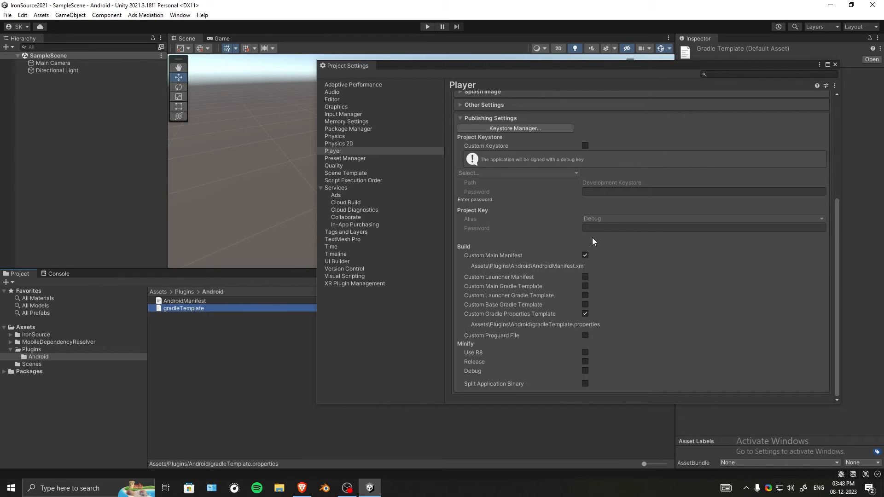
{"action": "mouse_move", "coordinate": [593, 327]}
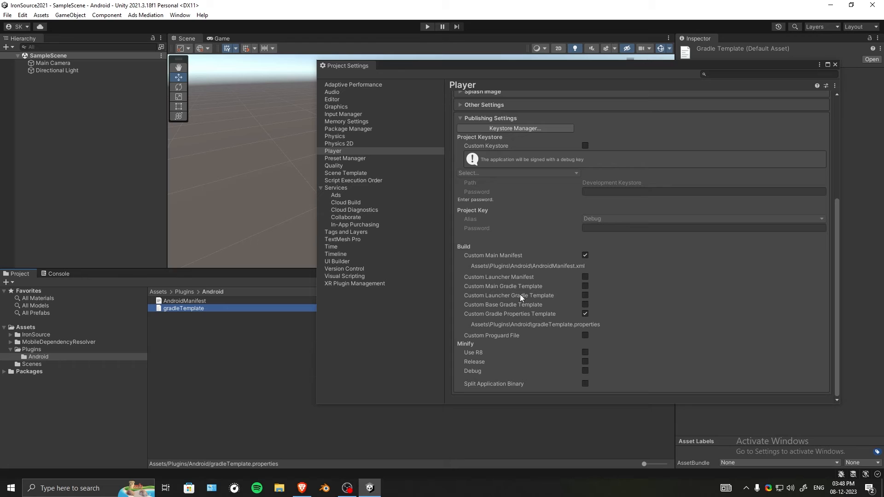
{"action": "mouse_move", "coordinate": [524, 292]}
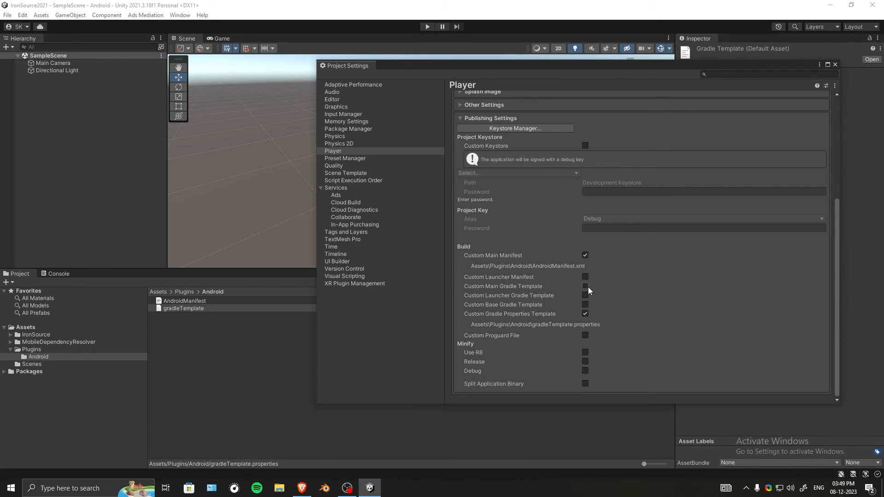
- Enable Custom Main Gradle Template, view the generated mainTemplate.gradle, then close it
{"action": "left_click", "coordinate": [585, 285]}
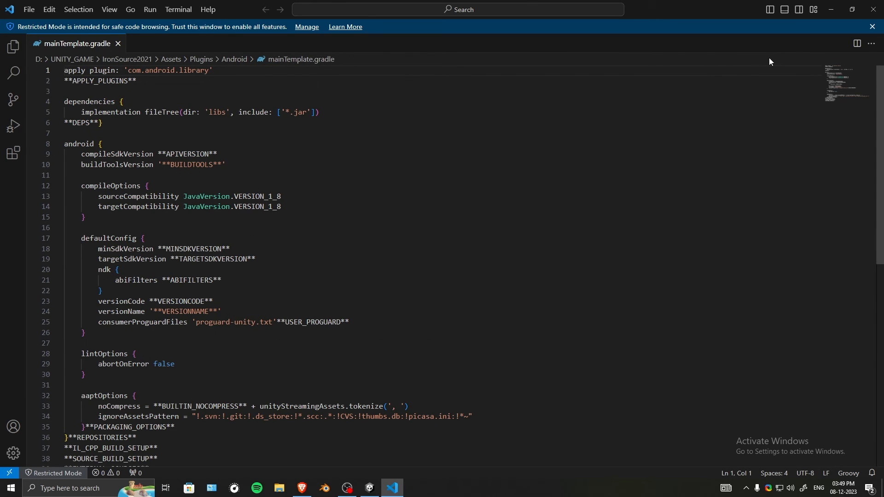
{"action": "left_click", "coordinate": [369, 488]}
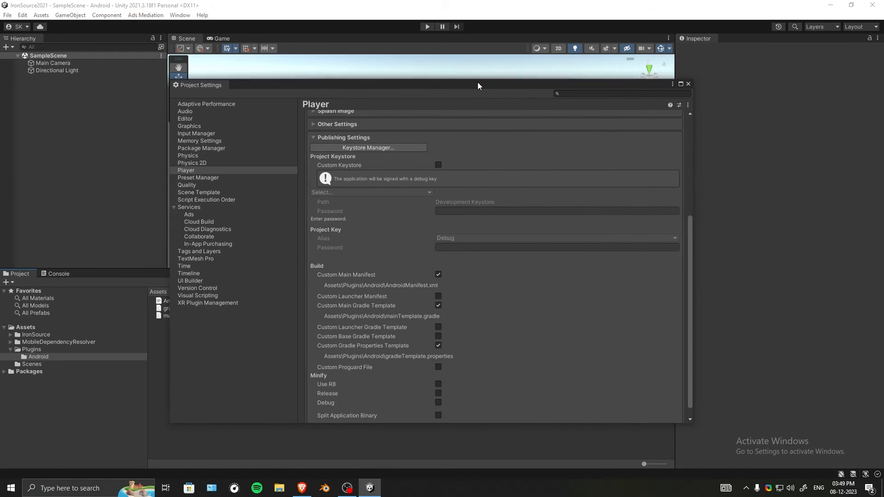
- Run Android Resolver's Force Resolve from the Mobile Dependency Resolver menu
{"action": "left_click", "coordinate": [40, 14]}
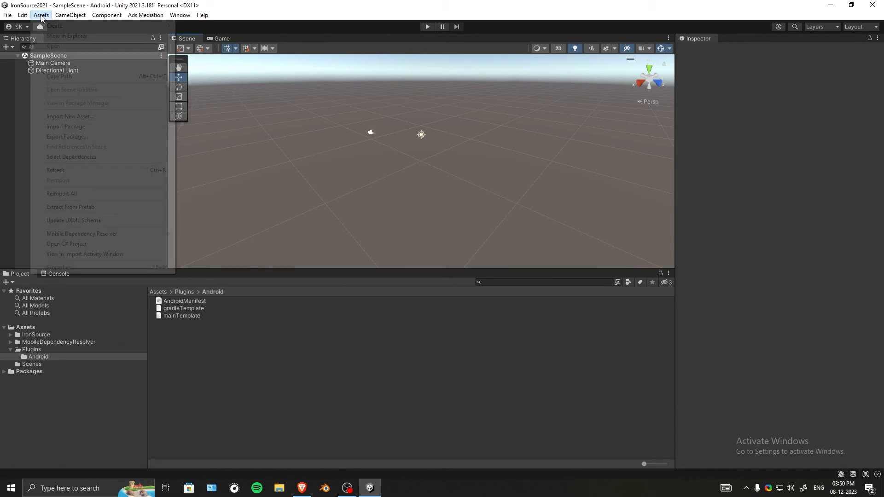
{"action": "mouse_move", "coordinate": [81, 233]}
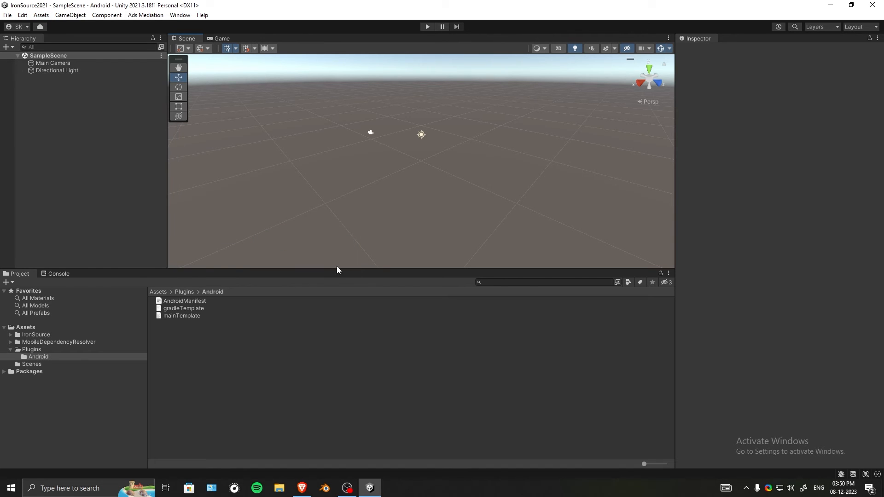
{"action": "mouse_move", "coordinate": [355, 270]}
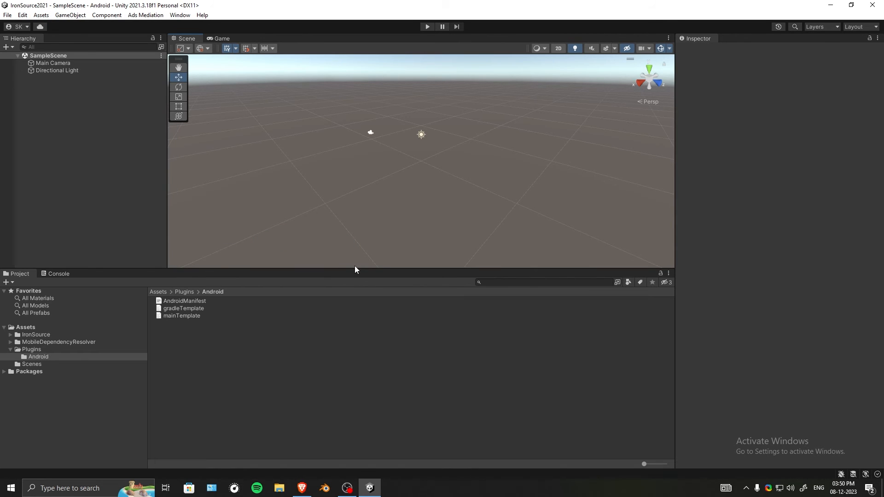
{"action": "left_click", "coordinate": [40, 15]}
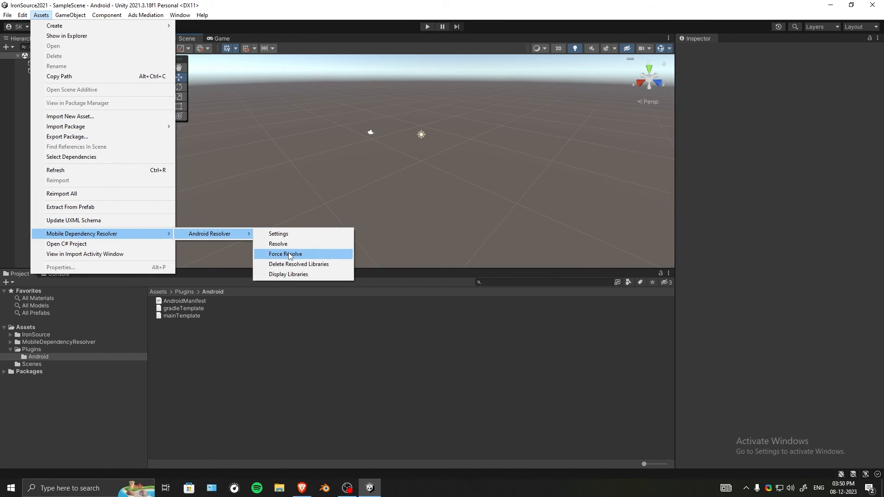
{"action": "left_click", "coordinate": [285, 254]}
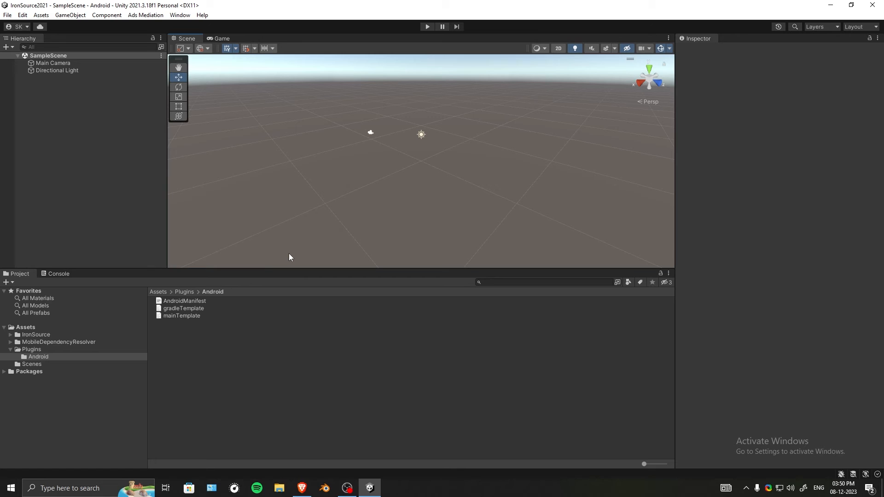
- Reimport the top-level Assets folder from its context menu
{"action": "left_click", "coordinate": [25, 327]}
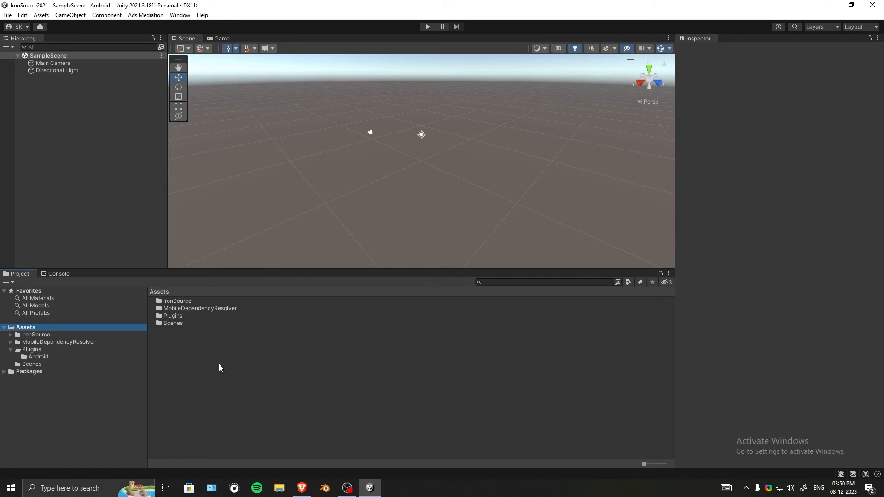
{"action": "right_click", "coordinate": [220, 367]}
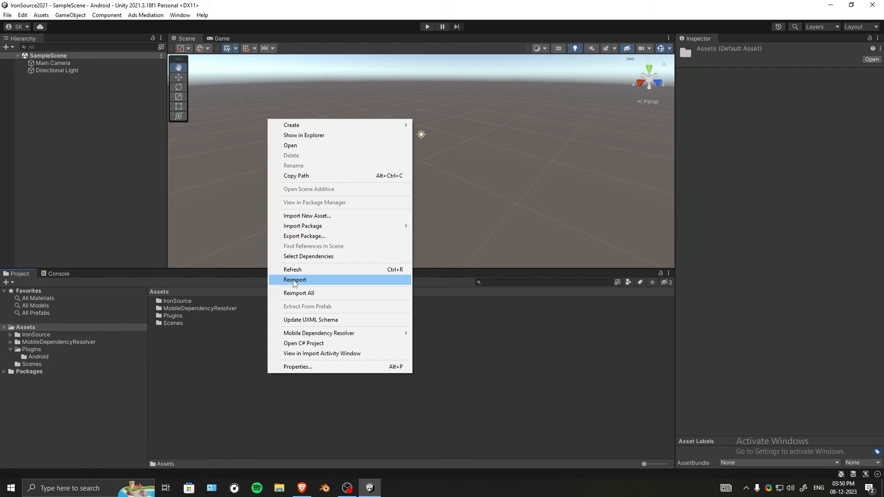
{"action": "left_click", "coordinate": [294, 280]}
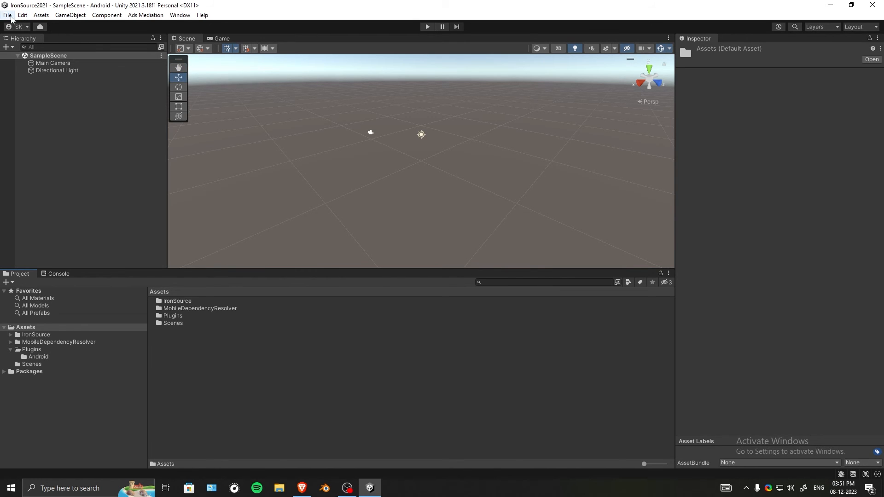
- Enable Build App Bundle (Google Play) in Build Settings and go to Player Settings
{"action": "left_click", "coordinate": [41, 16]}
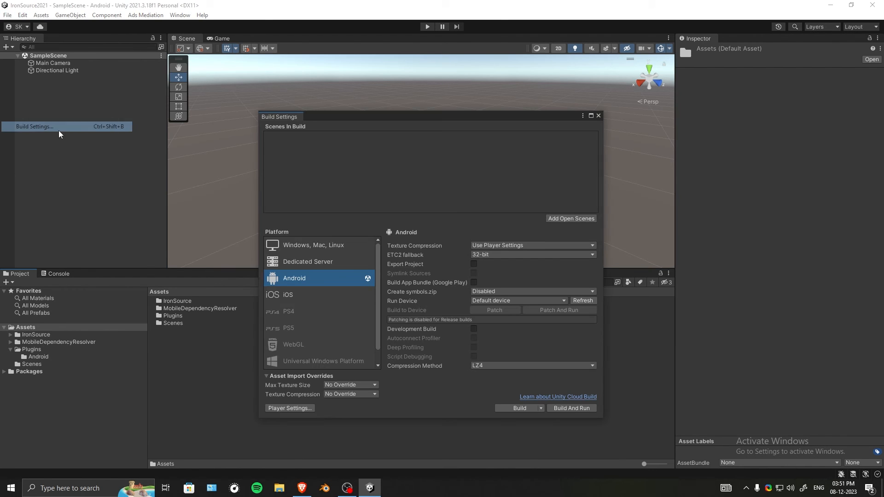
{"action": "left_click", "coordinate": [473, 282]}
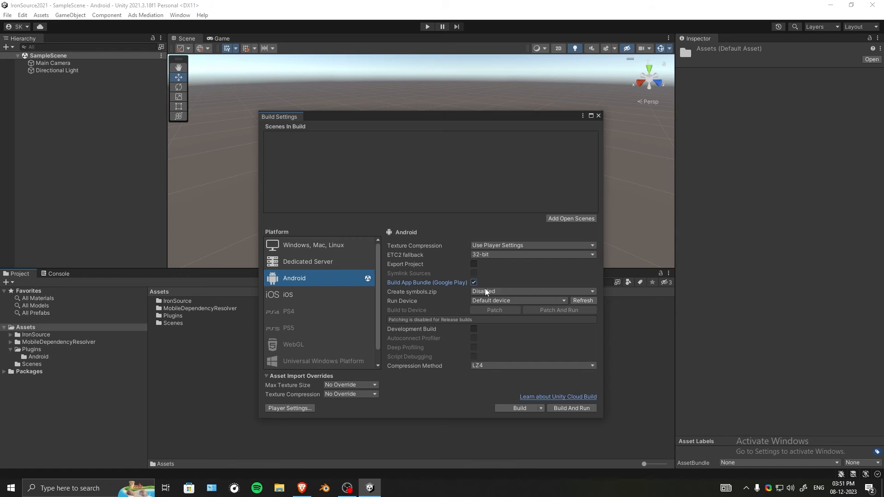
{"action": "left_click", "coordinate": [571, 219]}
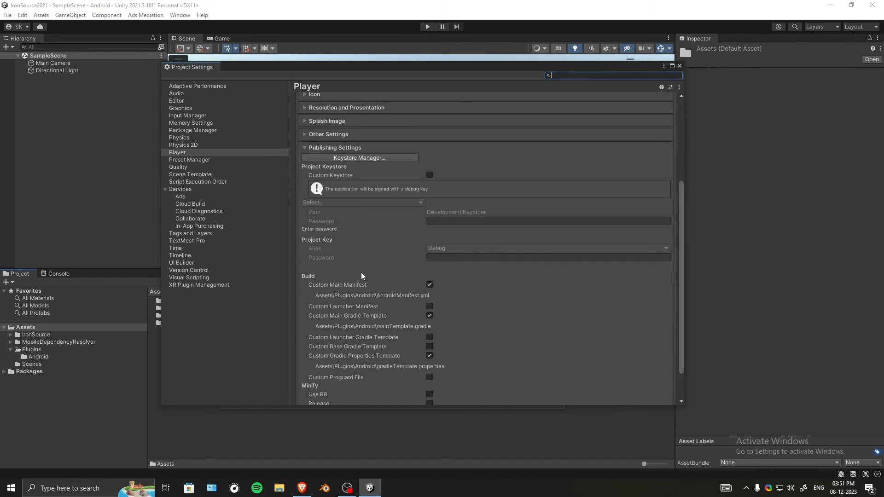
{"action": "mouse_move", "coordinate": [411, 321]}
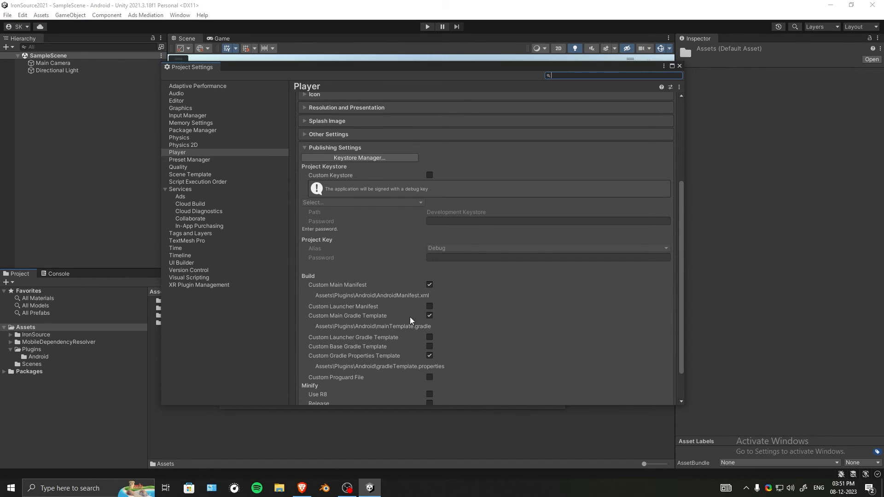
- Set Scripting Backend to IL2CPP and add ARM64 to the target architectures
{"action": "scroll", "scroll_direction": "up", "scroll_amount": 3}
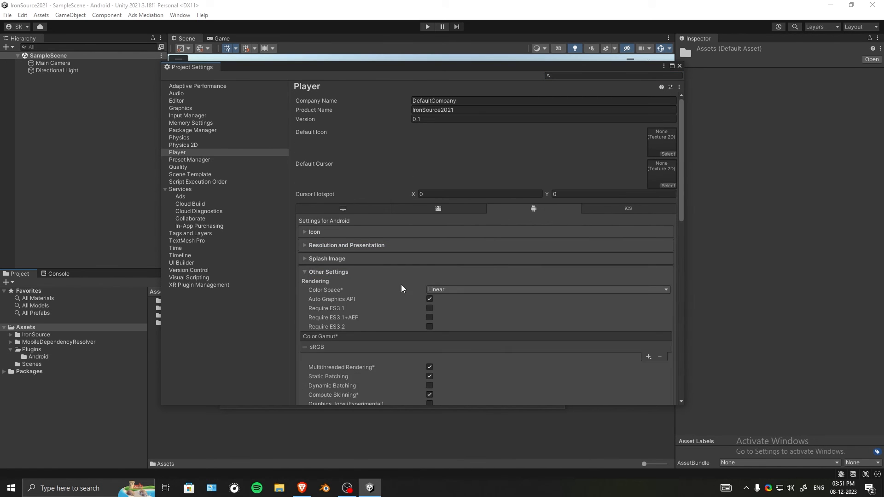
{"action": "scroll", "scroll_direction": "down", "scroll_amount": 3}
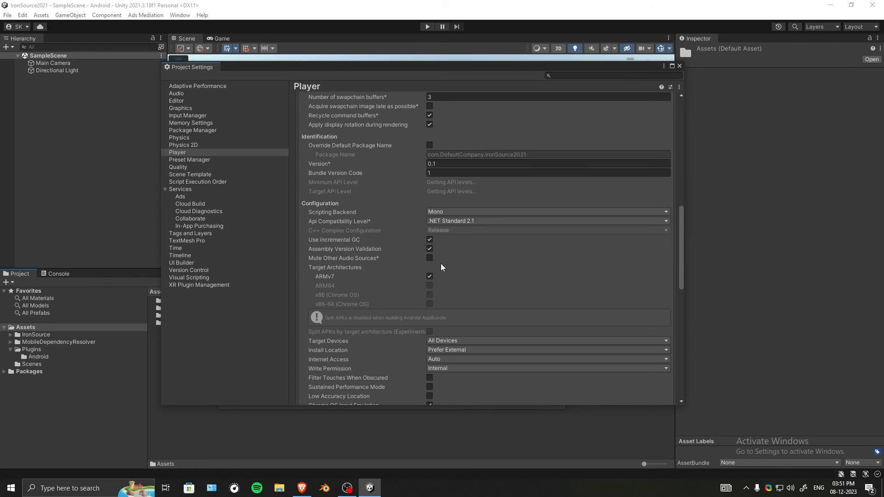
{"action": "left_click", "coordinate": [547, 211]}
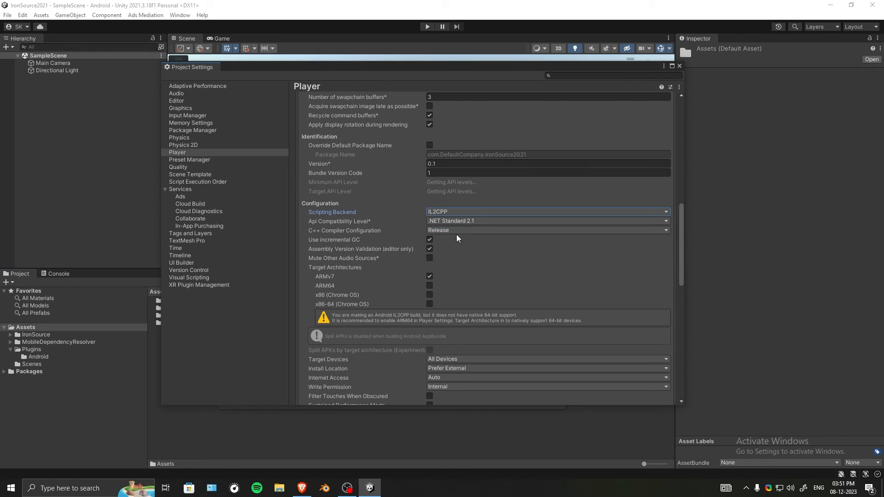
{"action": "mouse_move", "coordinate": [443, 238]}
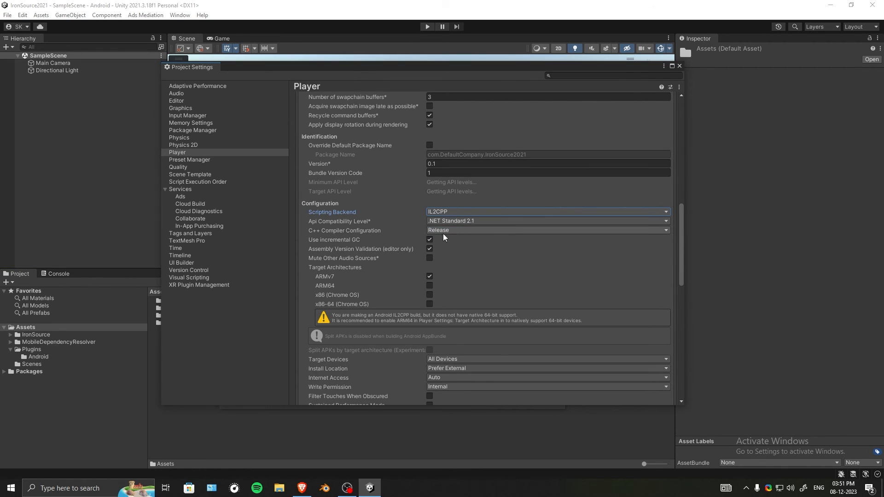
{"action": "scroll", "scroll_direction": "down", "scroll_amount": 3}
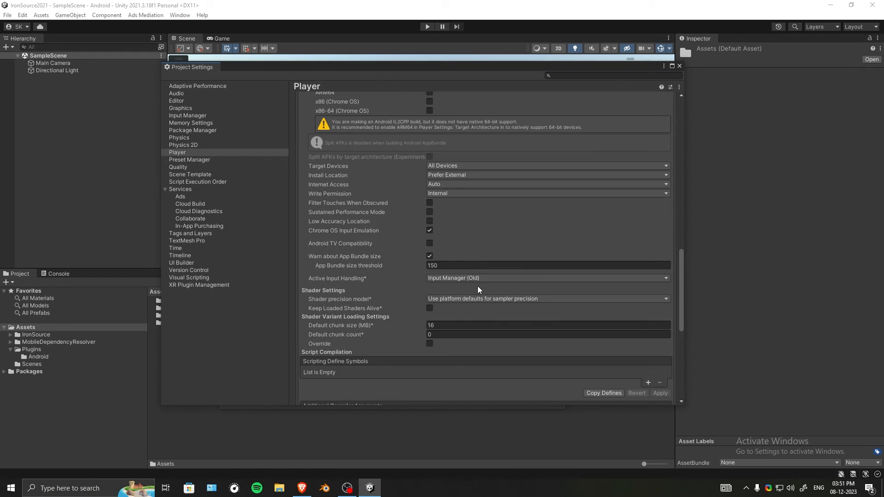
{"action": "scroll", "scroll_direction": "up", "scroll_amount": 3}
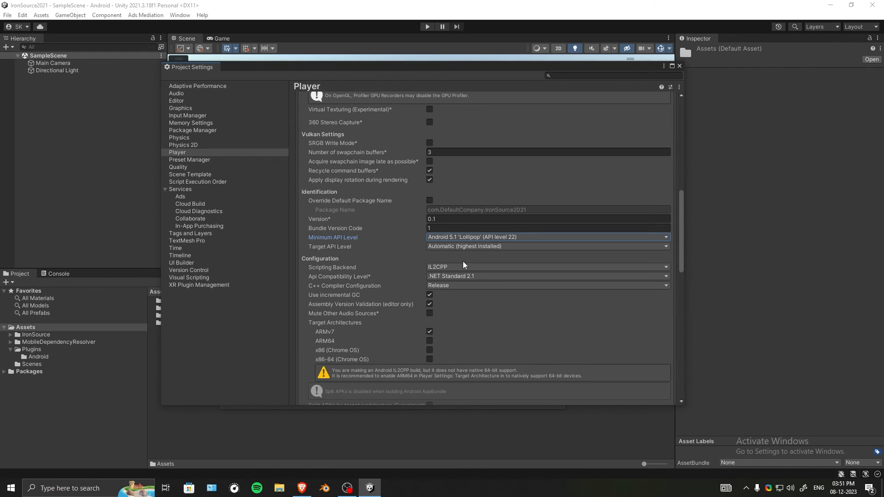
{"action": "left_click", "coordinate": [429, 341]}
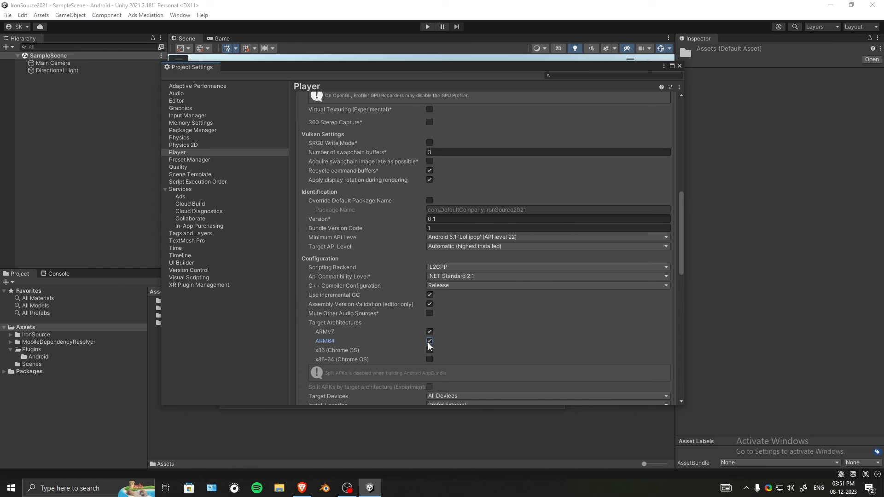
- Set Minimum API Level to 26 and Target API Level to 31
{"action": "scroll", "scroll_direction": "down", "scroll_amount": 3}
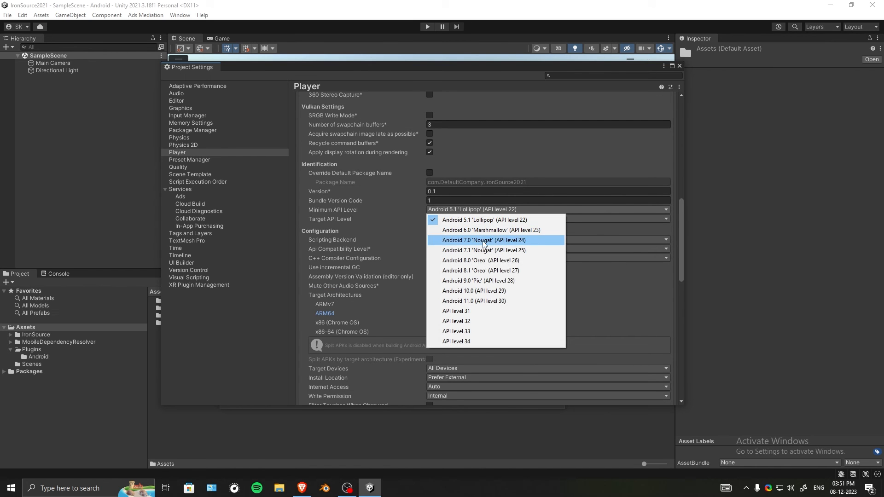
{"action": "mouse_move", "coordinate": [481, 259]}
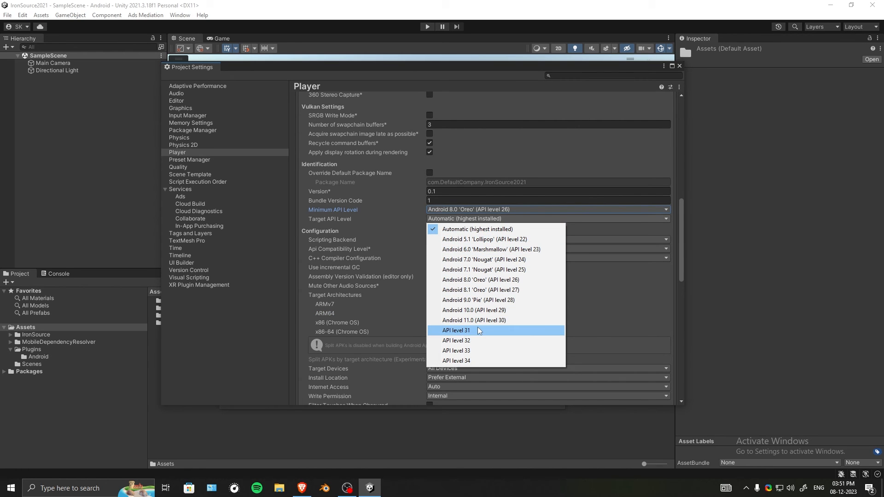
{"action": "left_click", "coordinate": [456, 350]}
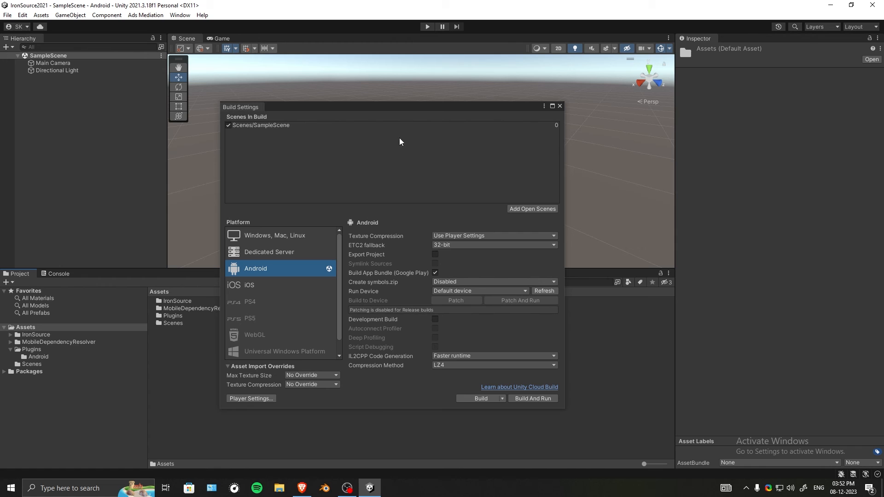
{"action": "mouse_move", "coordinate": [480, 399]}
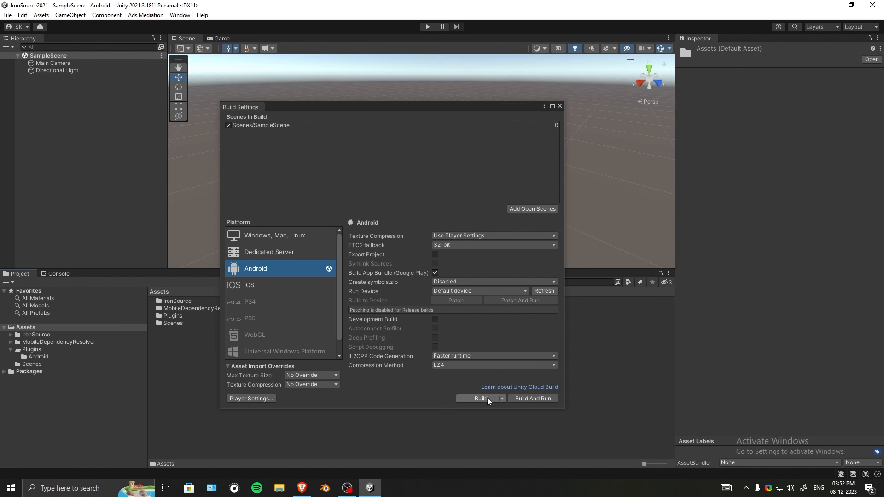
- Build the Android App Bundle as file '1' inside a new BUILDS folder in the project
{"action": "left_click", "coordinate": [479, 399]}
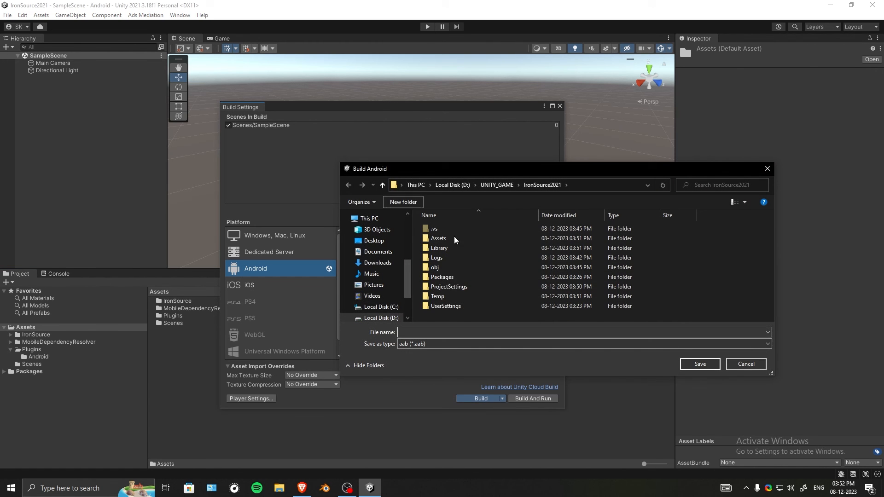
{"action": "left_click", "coordinate": [402, 202]}
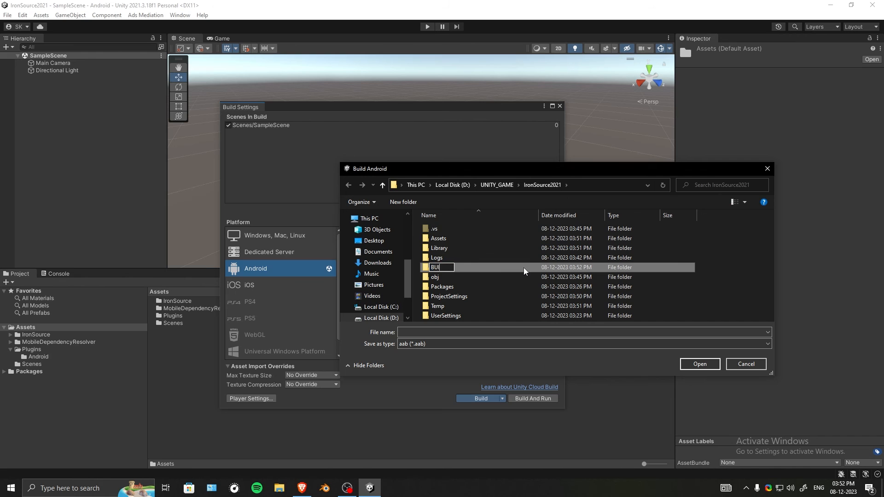
{"action": "double_click", "coordinate": [440, 267]}
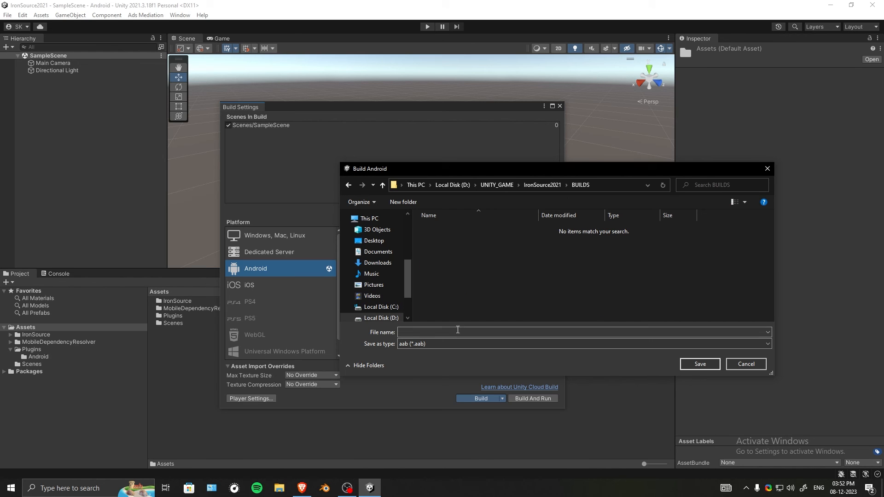
{"action": "type", "text": "1"}
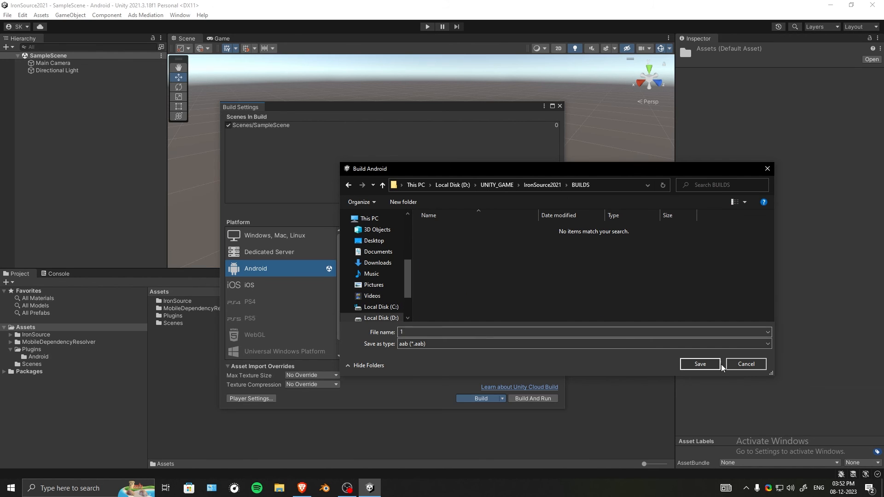
{"action": "left_click", "coordinate": [698, 364]}
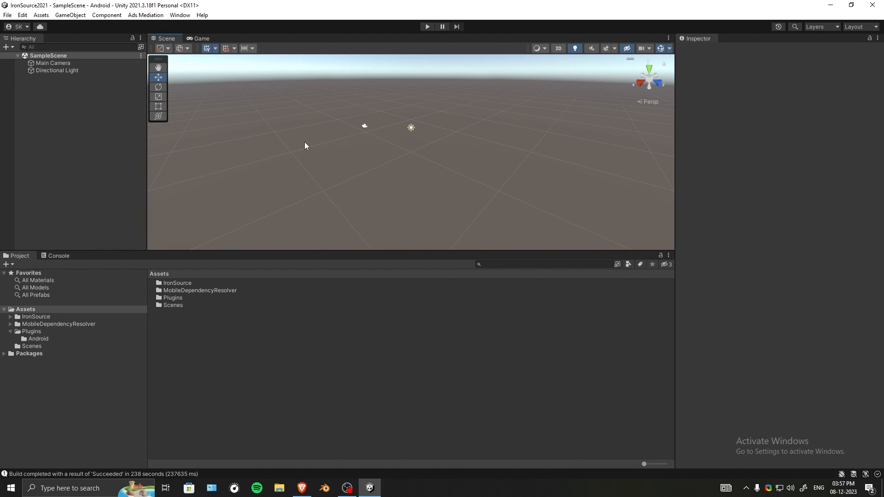
{"action": "mouse_move", "coordinate": [144, 12]}
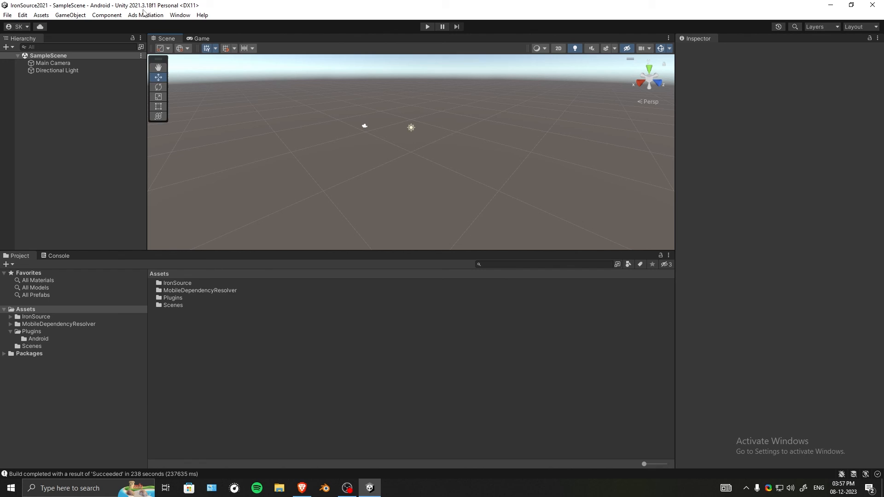